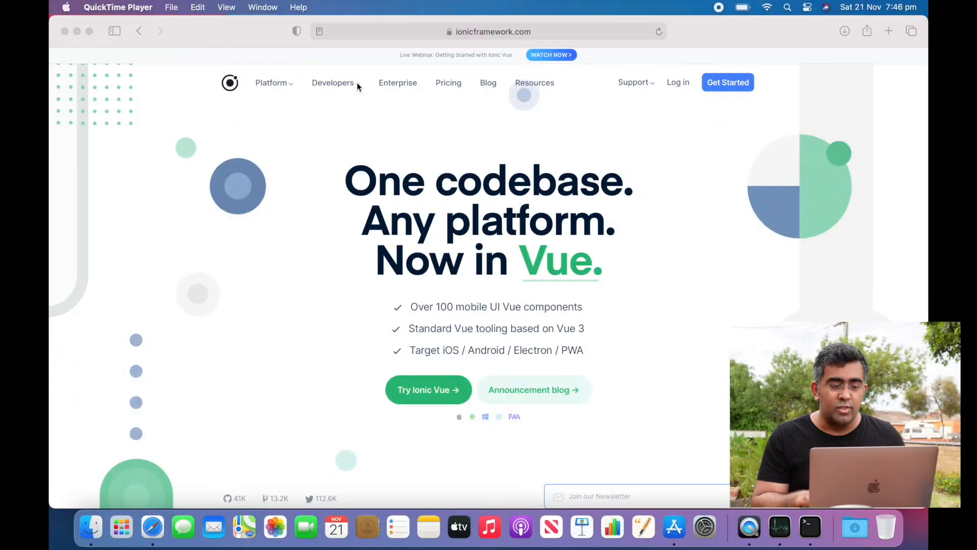
mouse_move(490, 127)
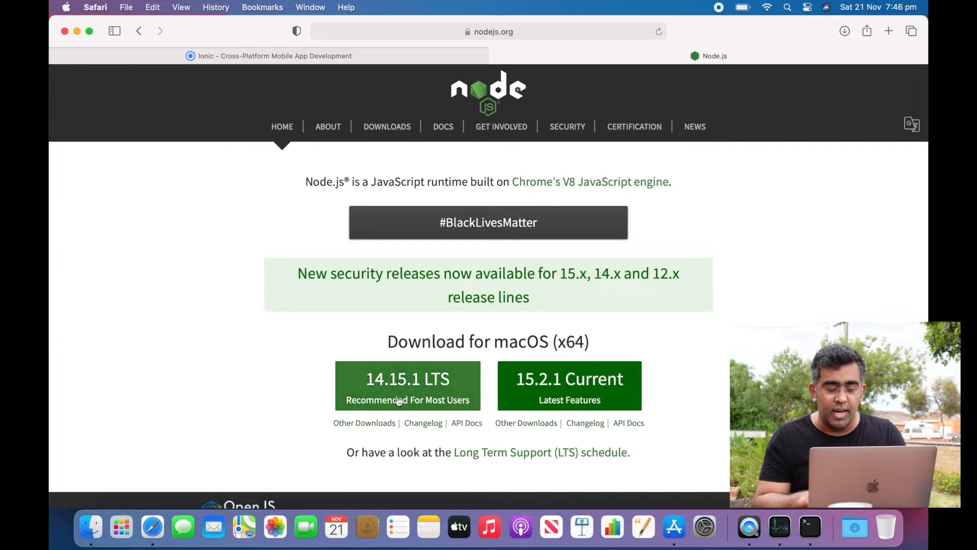
mouse_move(294, 380)
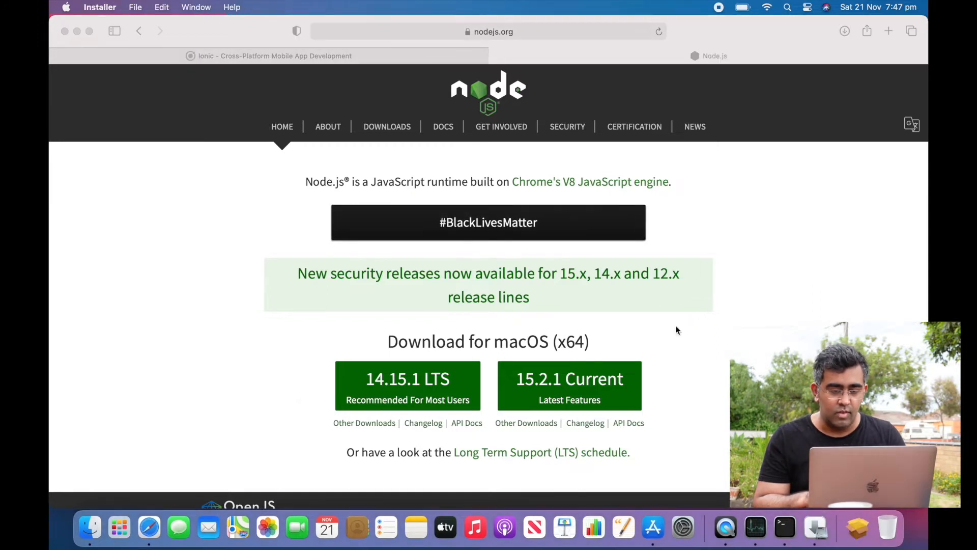
Step: Finish the Node.js 14.15.1 LTS installer and close it
left_click(642, 357)
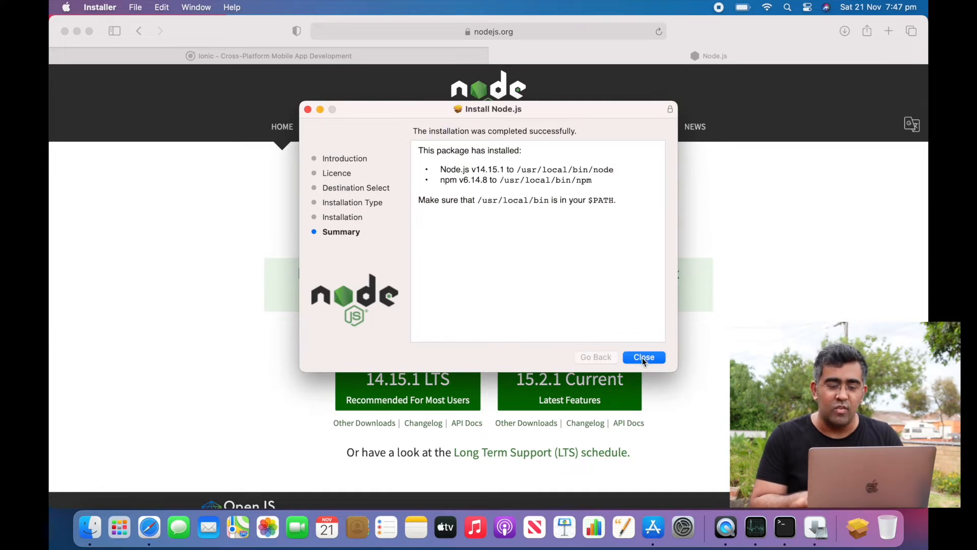
left_click(644, 358)
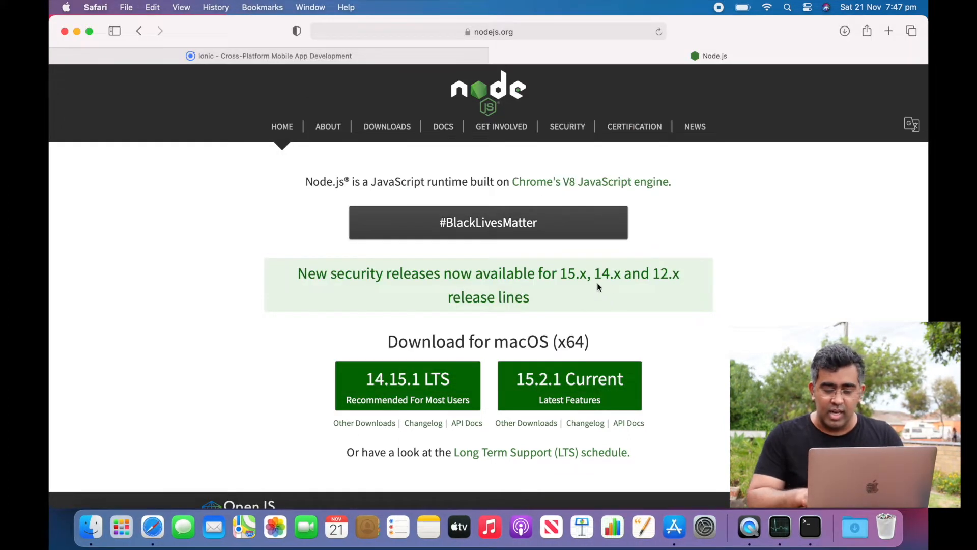
Step: Check the Node version in Terminal, confirming v14.15.1
left_click(810, 528)
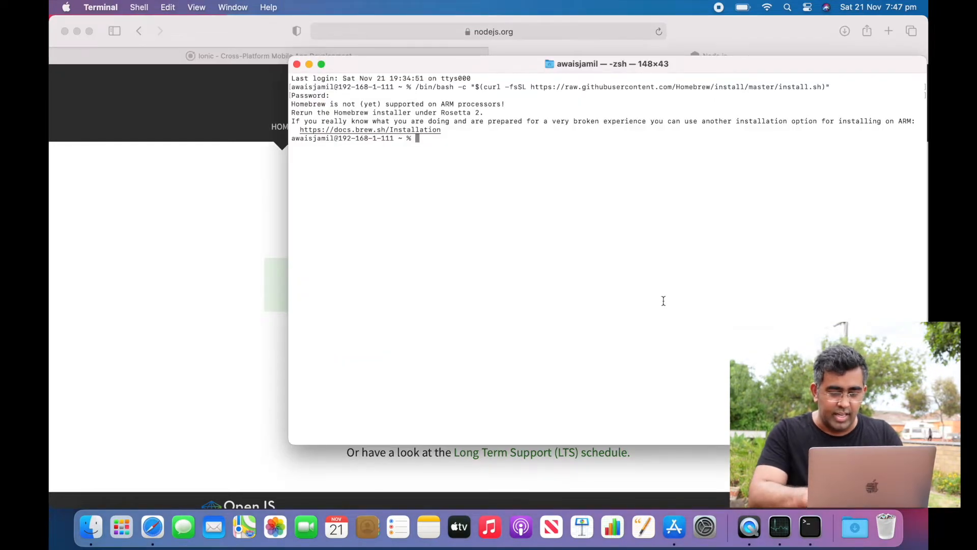
type("node --version")
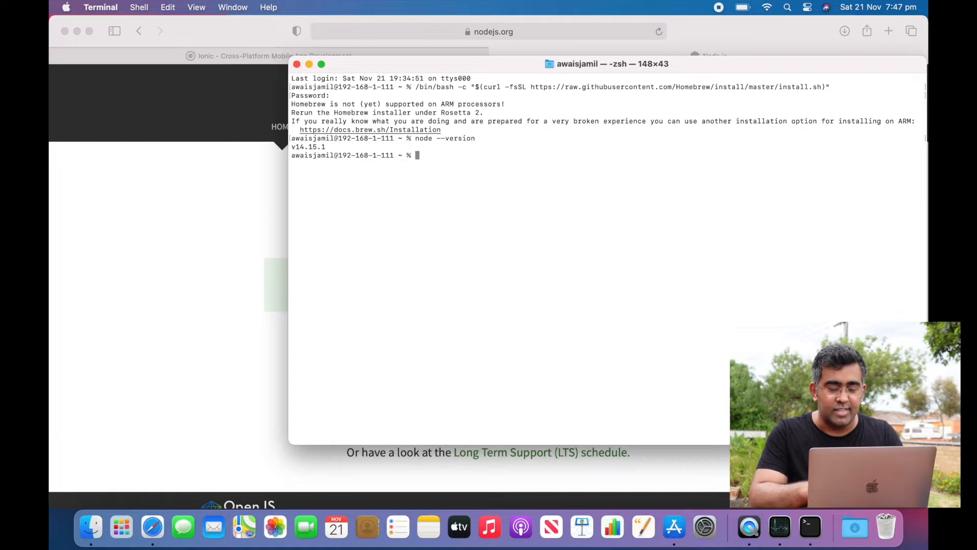
mouse_move(411, 176)
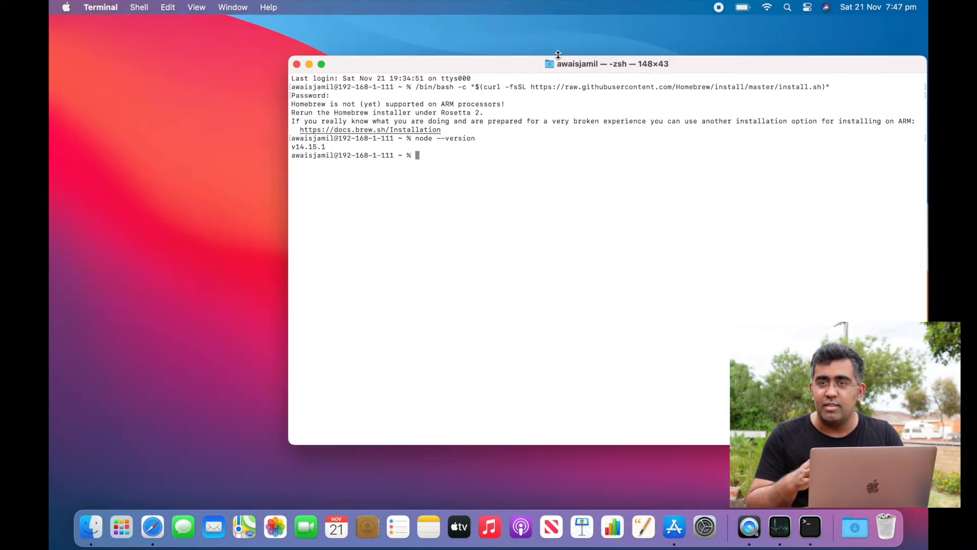
mouse_move(519, 206)
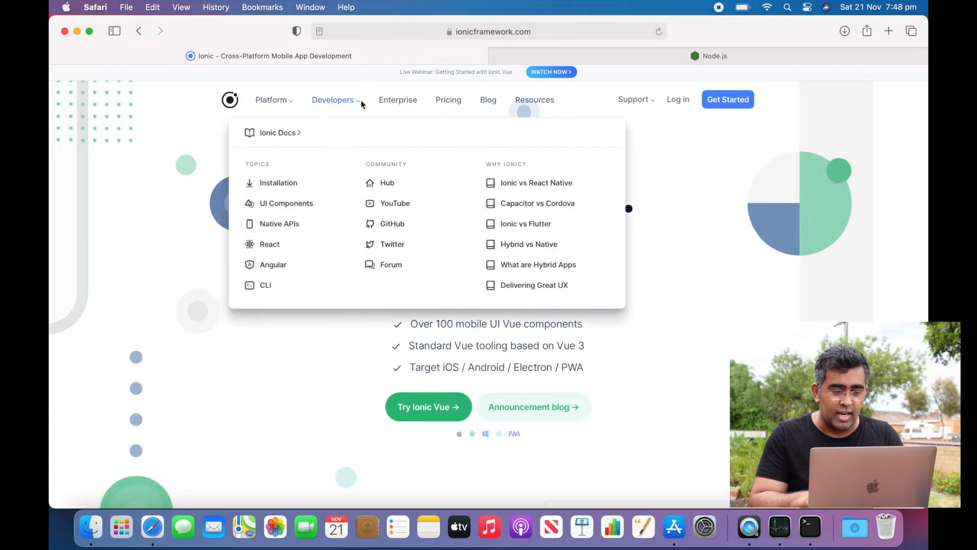
Step: View Installation from the Developers menu on ionicframework.com
left_click(278, 183)
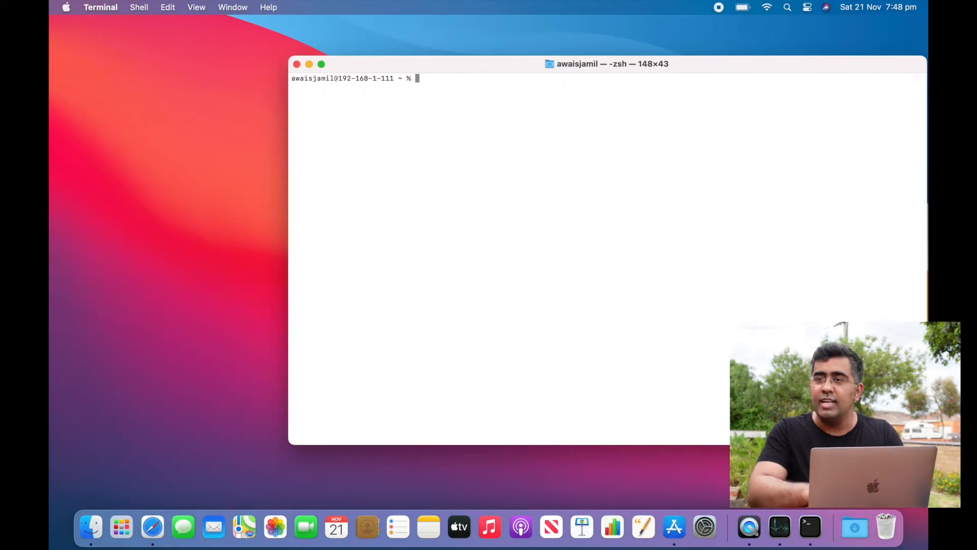
Step: Confirm Ionic CLI 6.12.2, then create and enter an ionicTest folder on the Desktop
type("ionic --version")
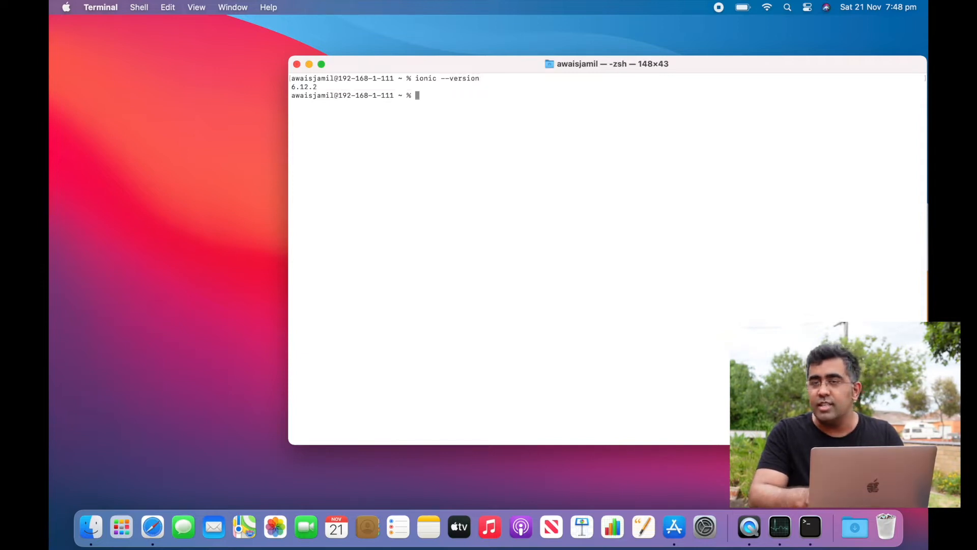
type("ionic")
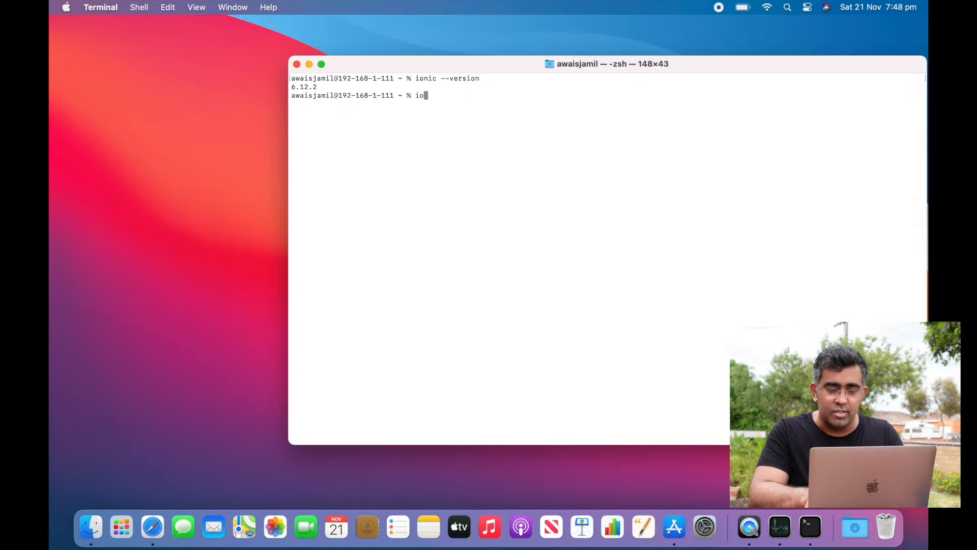
type("cd d")
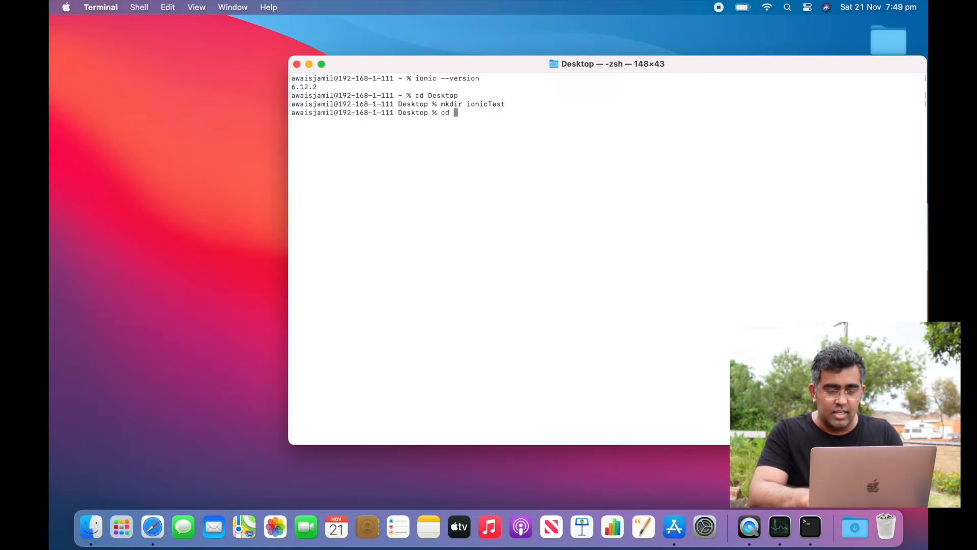
key("Backspace")
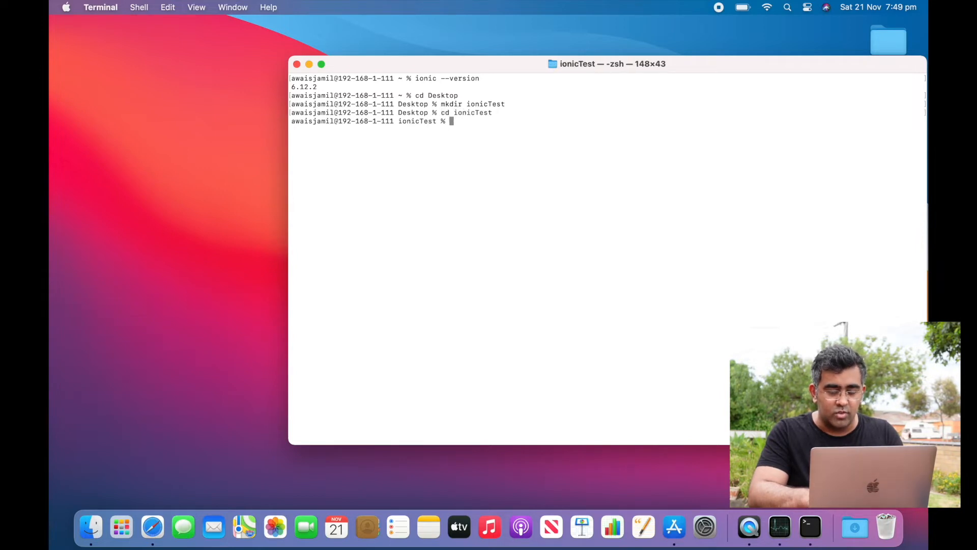
type("ionic start")
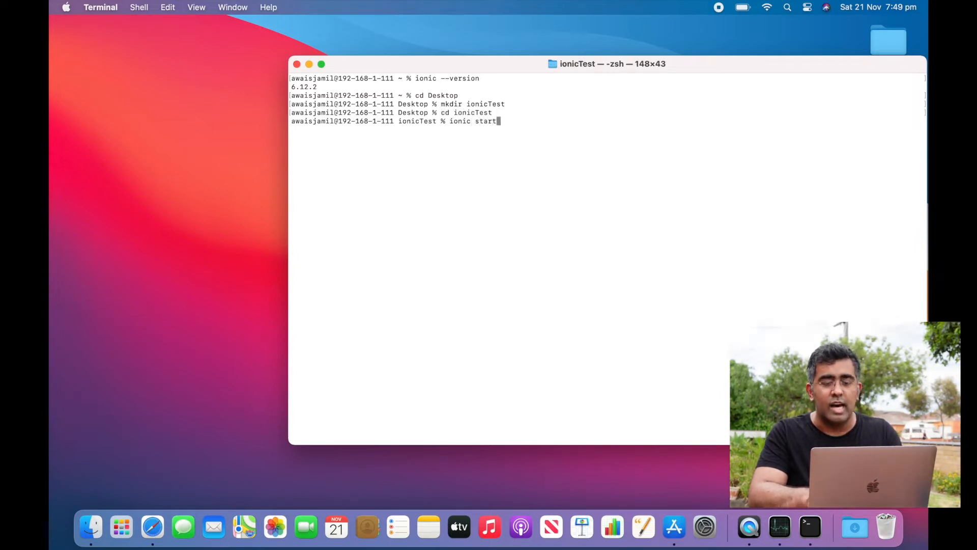
Step: Create the Angular app 'test' from the sidemenu starter with Capacitor integration
key("enter")
type("test")
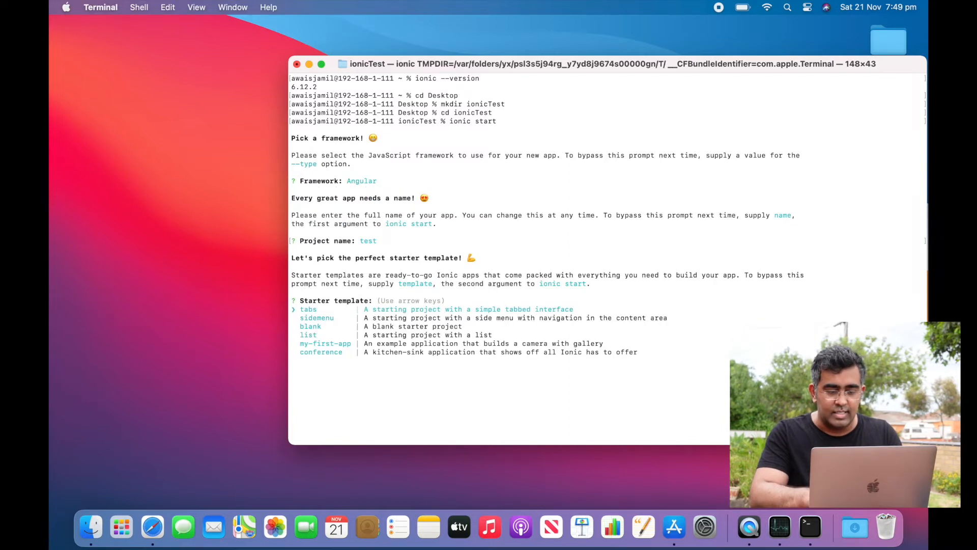
key("down")
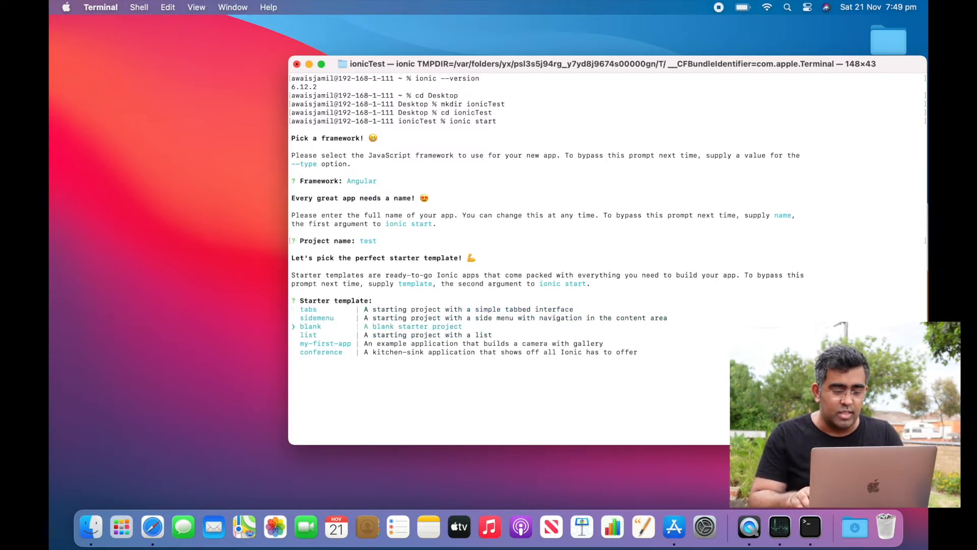
key("Up")
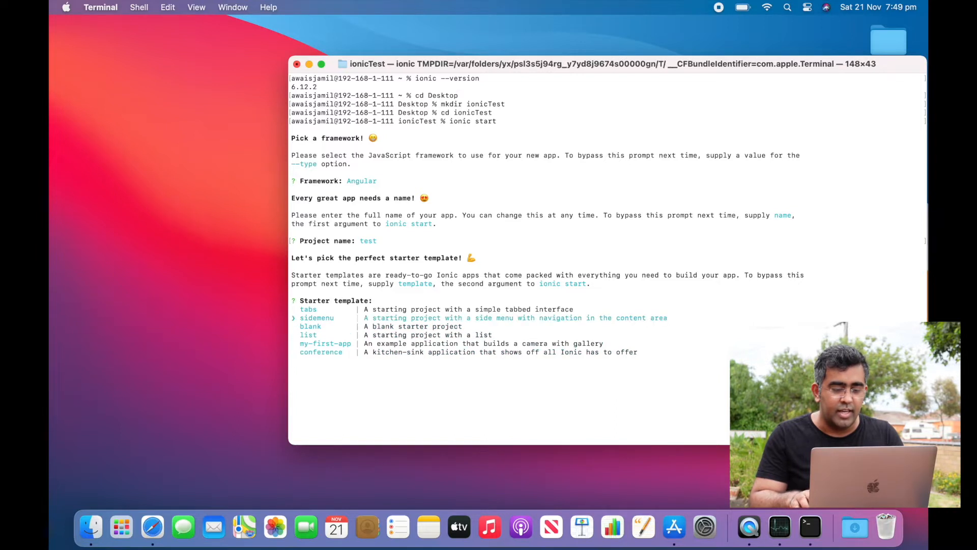
key("Return")
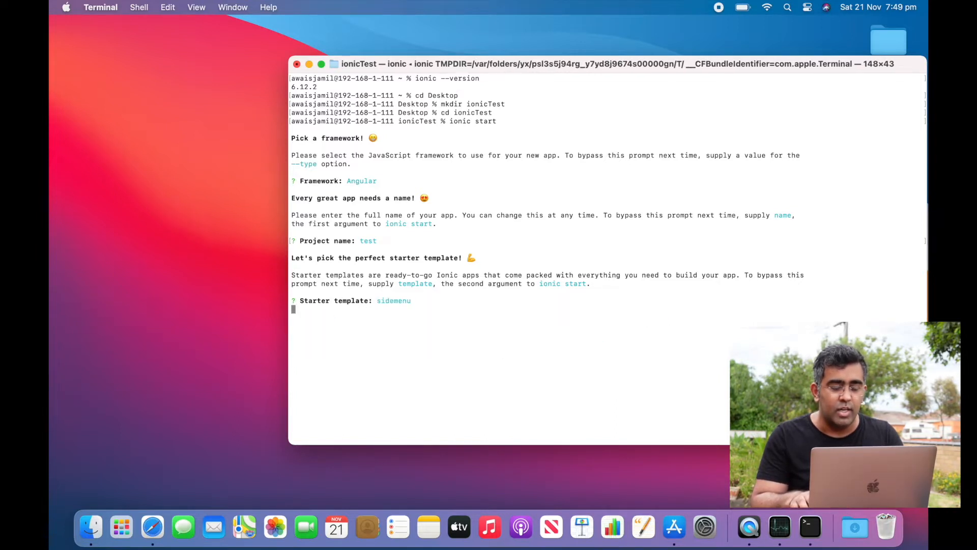
key("enter")
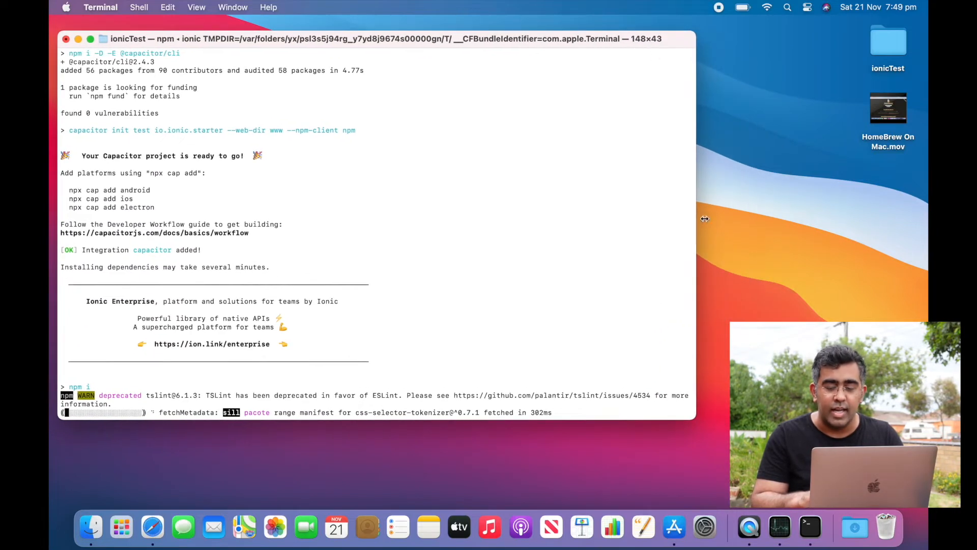
Step: Authorize the Xcode license with the admin password, then return to Terminal
key("cmd+space")
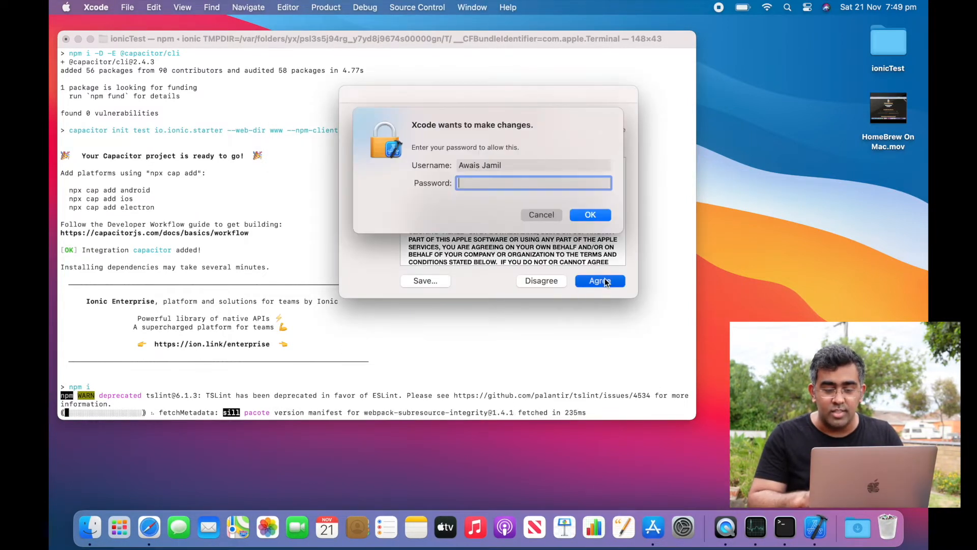
type("•••••")
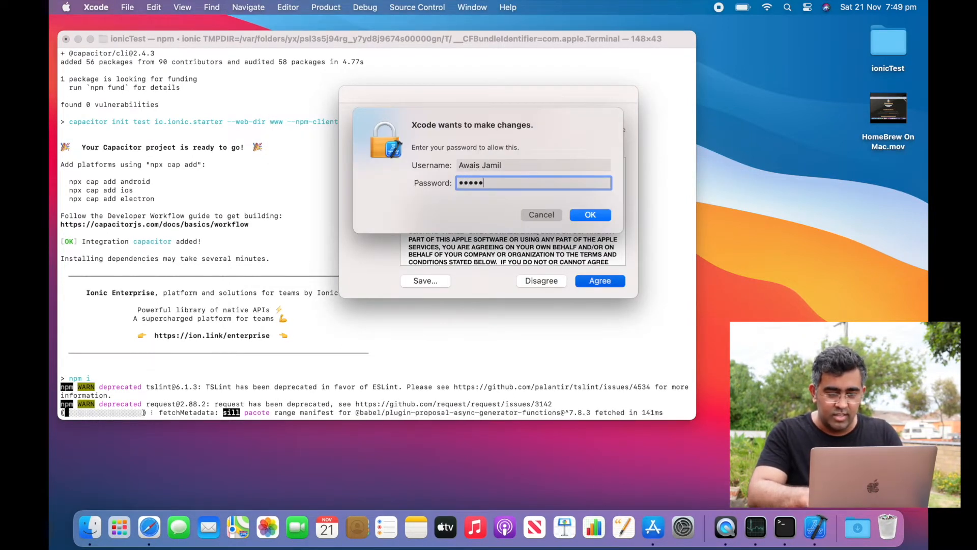
left_click(590, 214)
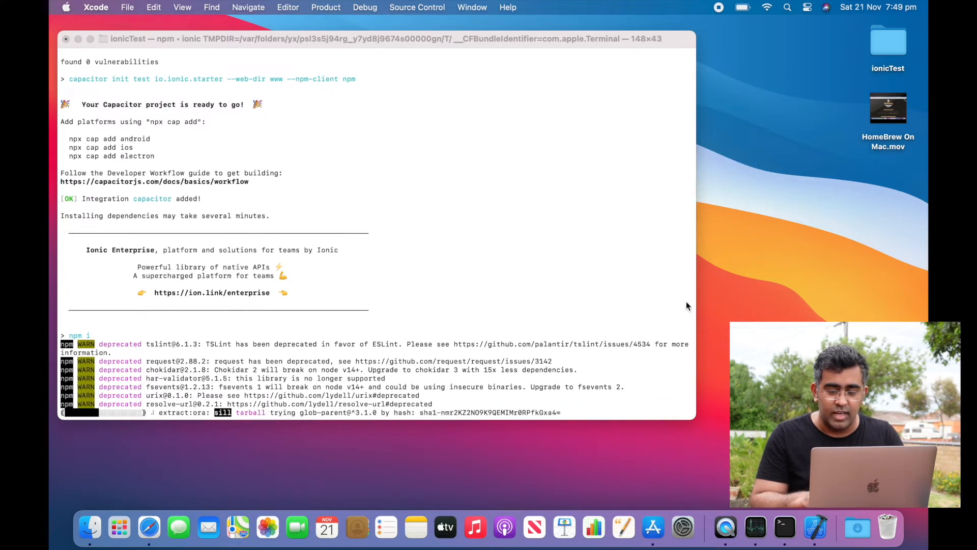
left_click(815, 527)
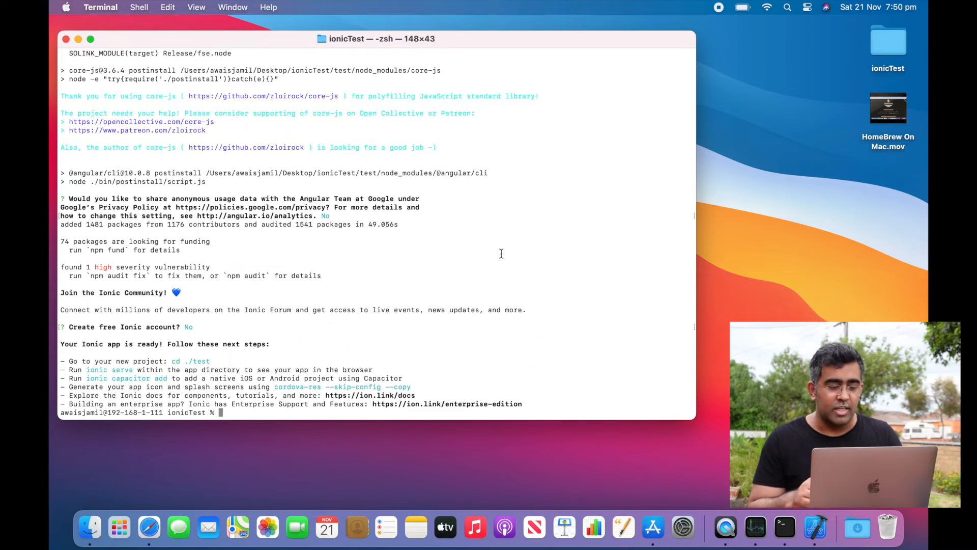
Step: Run ionic cap build ios, which fails because CocoaPods is not installed
type("cd test")
type("i")
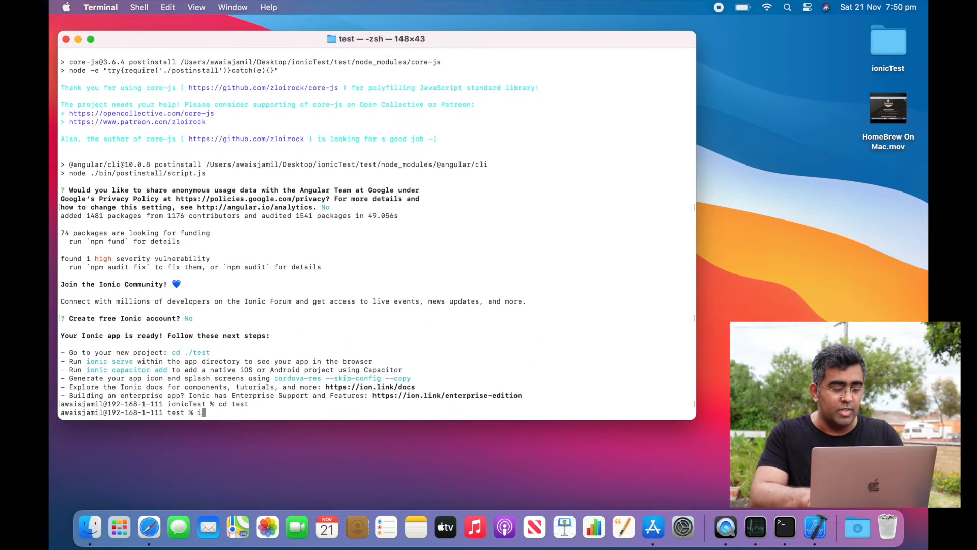
type("onic cap build ios")
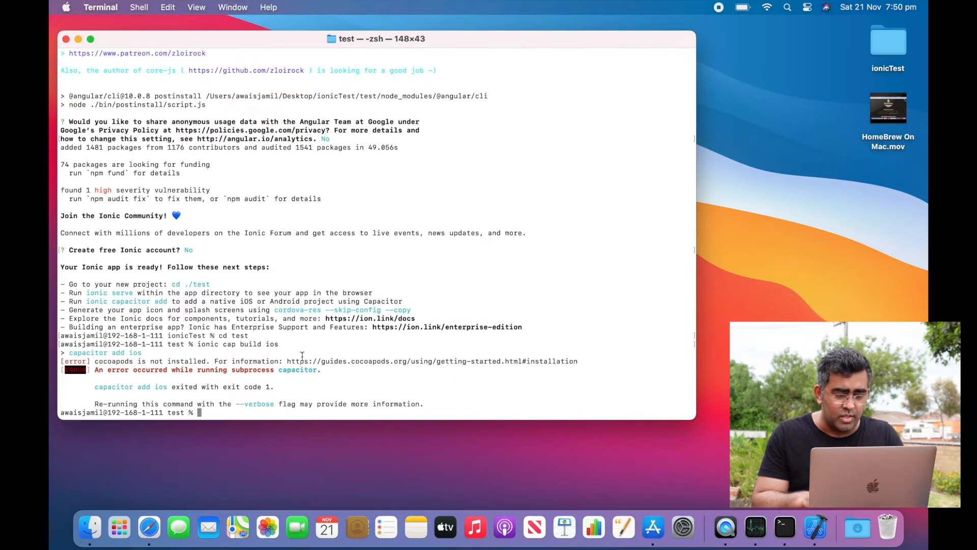
mouse_move(449, 409)
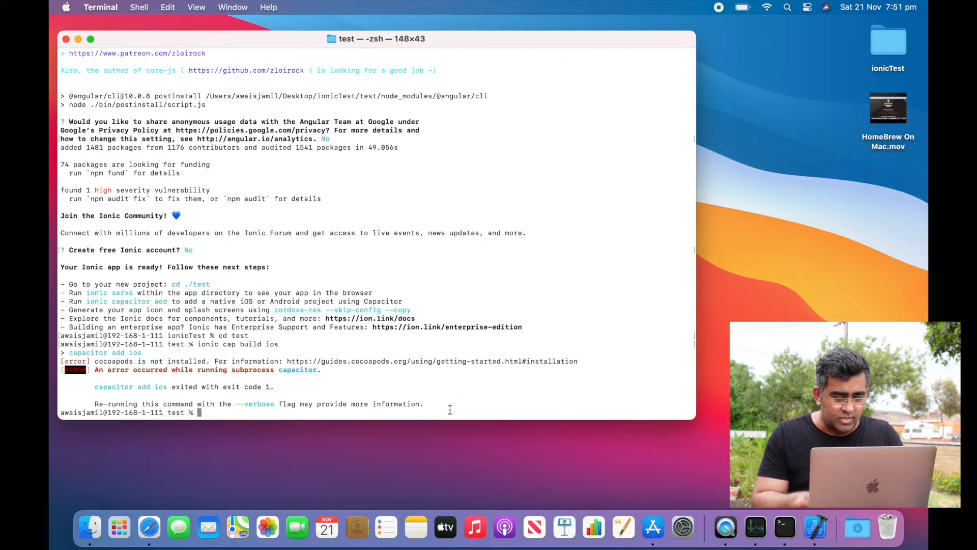
mouse_move(296, 364)
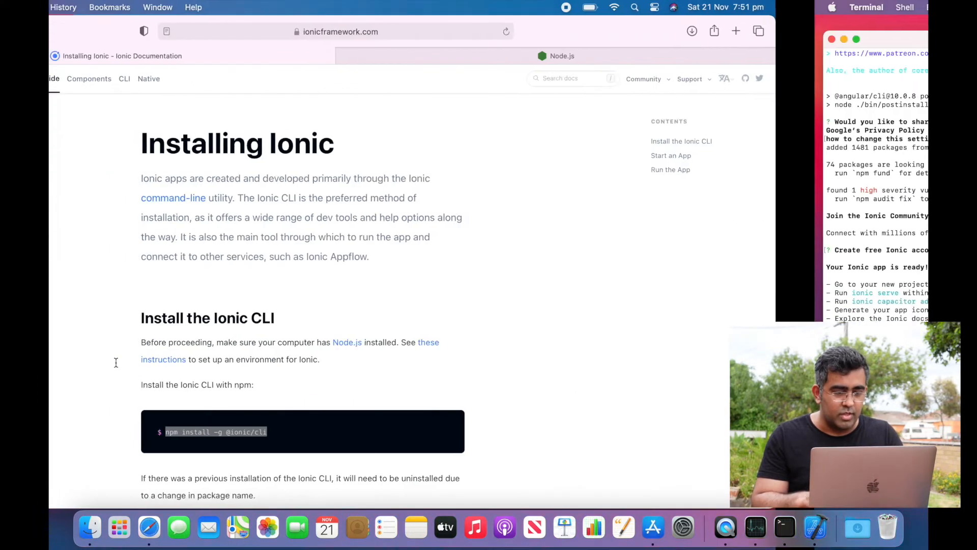
Step: Search 'cocoapods install mac' and scroll the CocoaPods Getting Started guide to Installation
type("cocoapods")
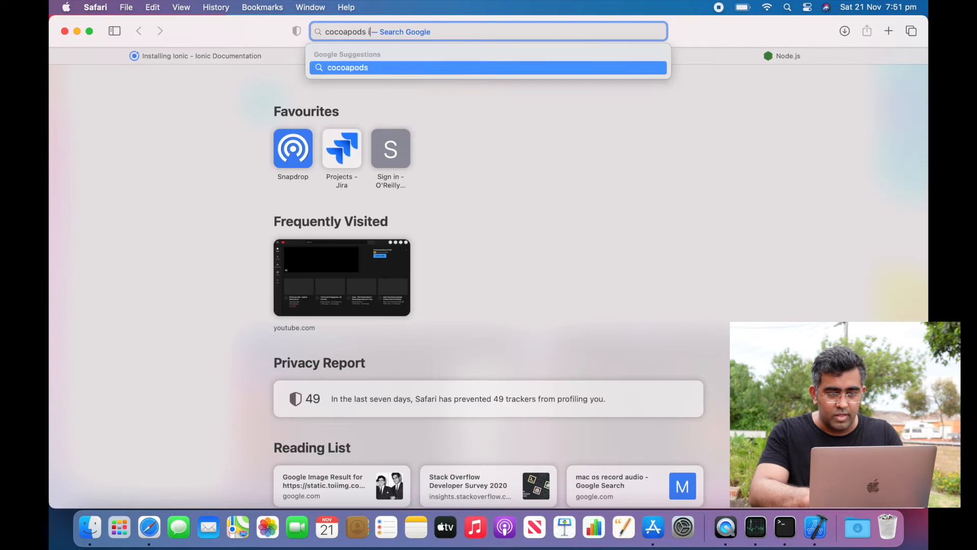
type("nstall mac")
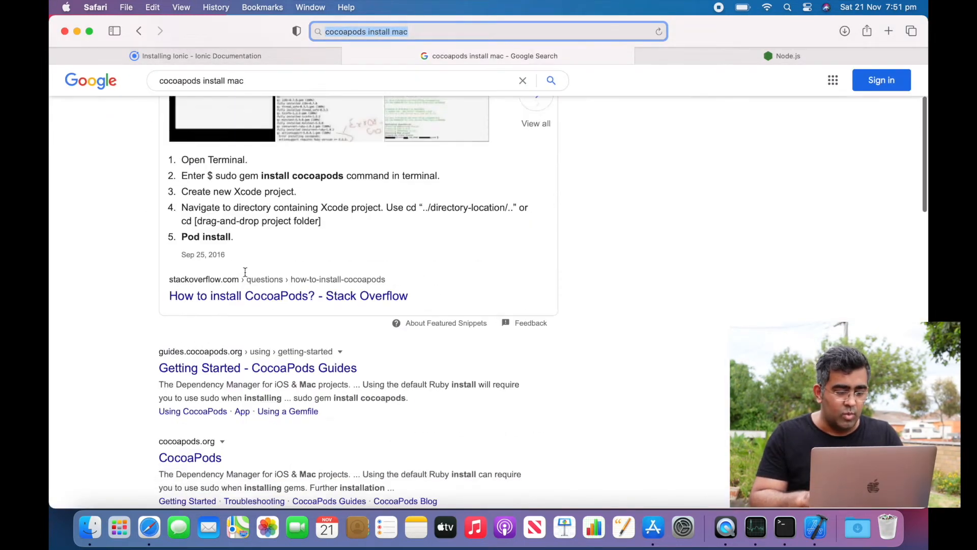
left_click(258, 367)
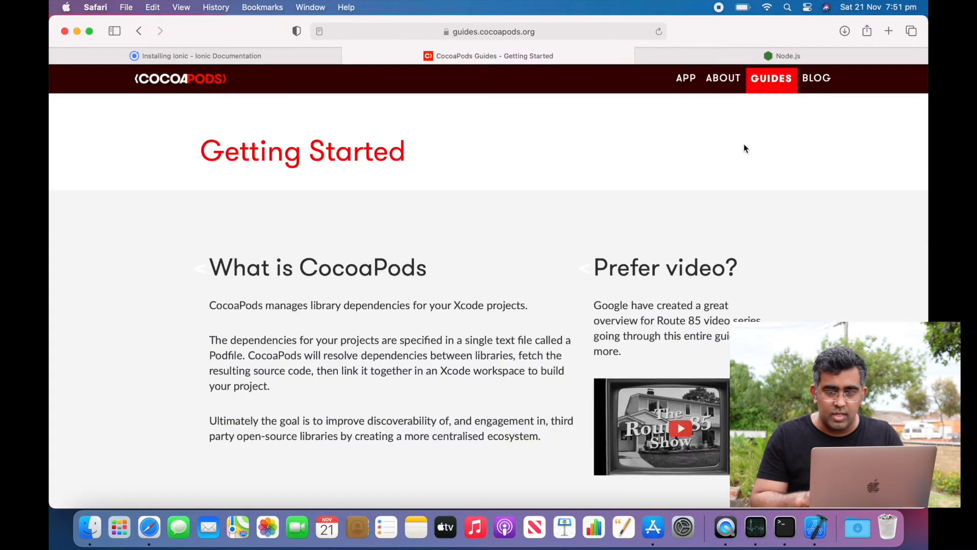
scroll("down", 3)
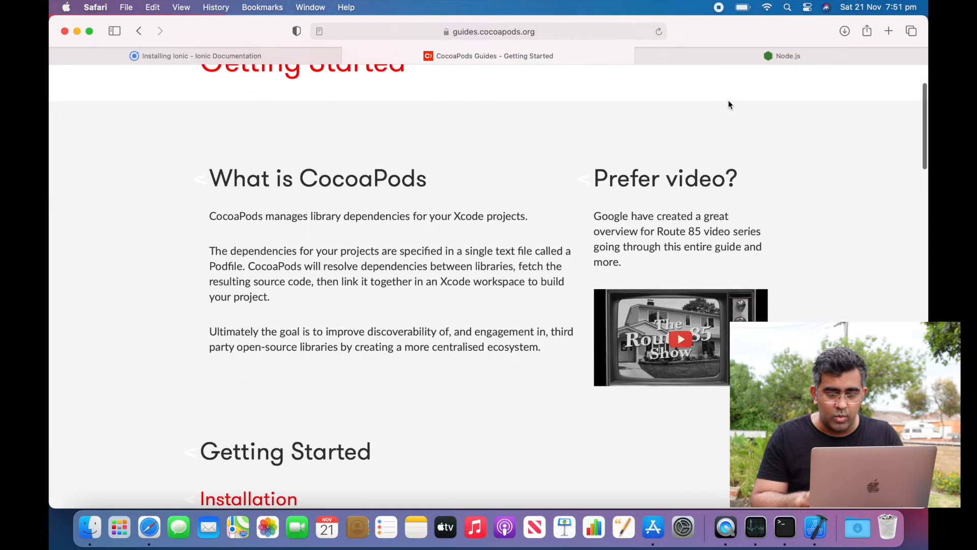
scroll("down", 3)
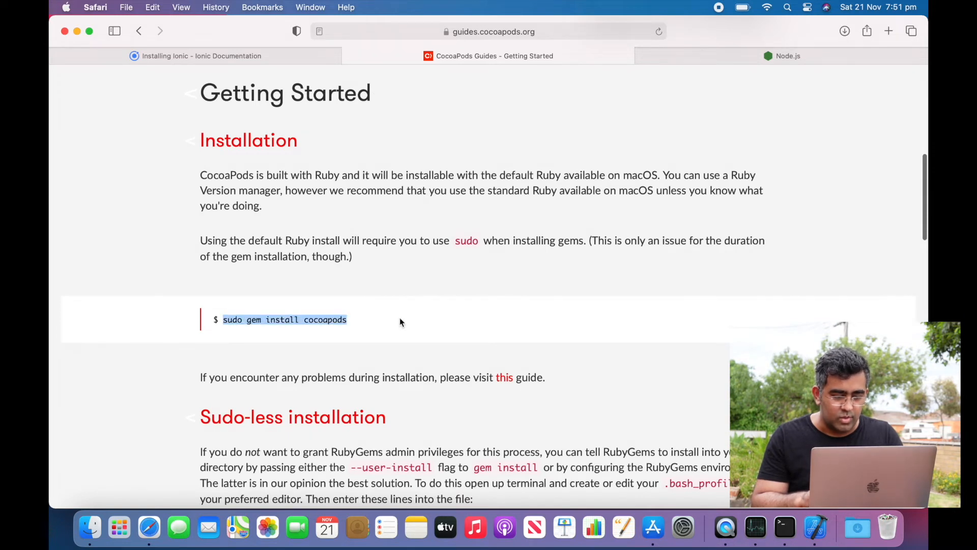
scroll("down", 3)
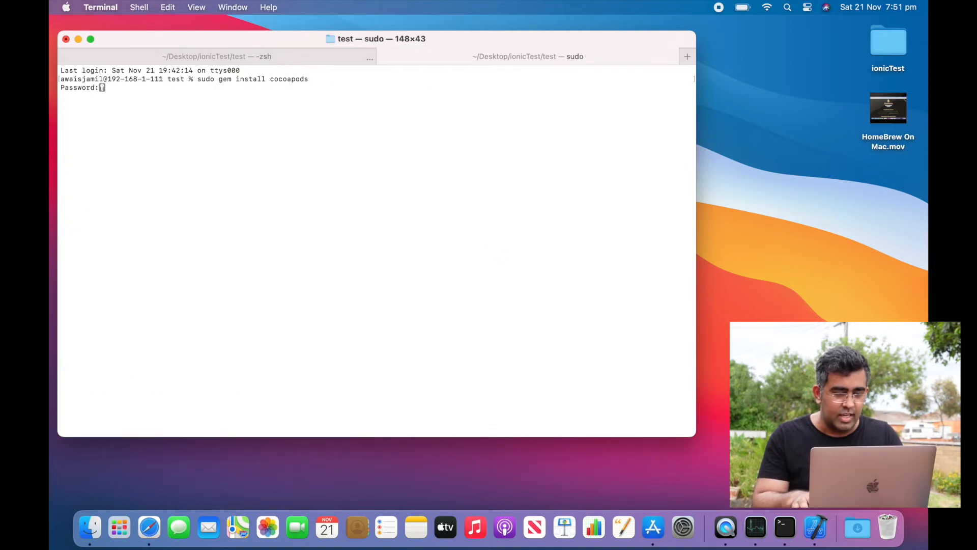
Step: Install CocoaPods with sudo gem install cocoapods, then try adding the iOS platform
key("enter")
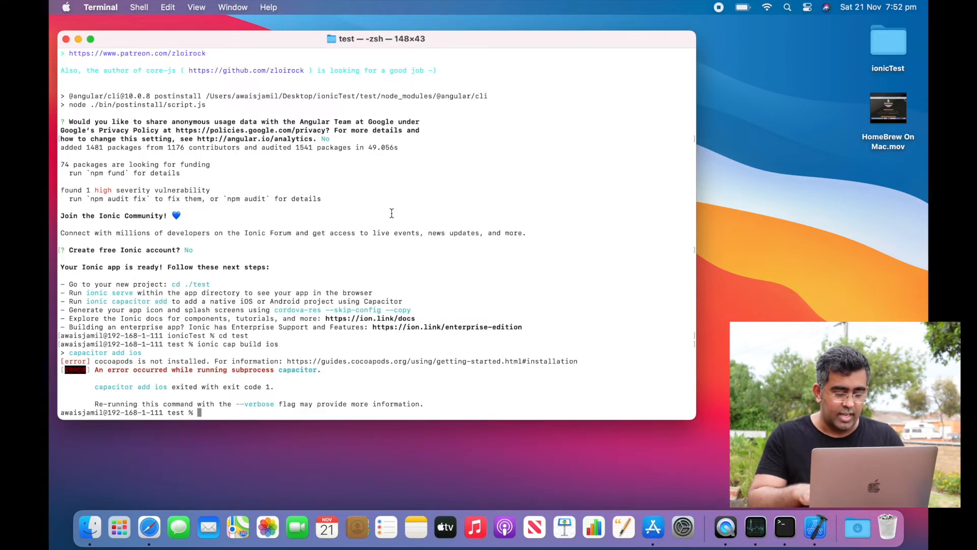
type("ionic cap build i")
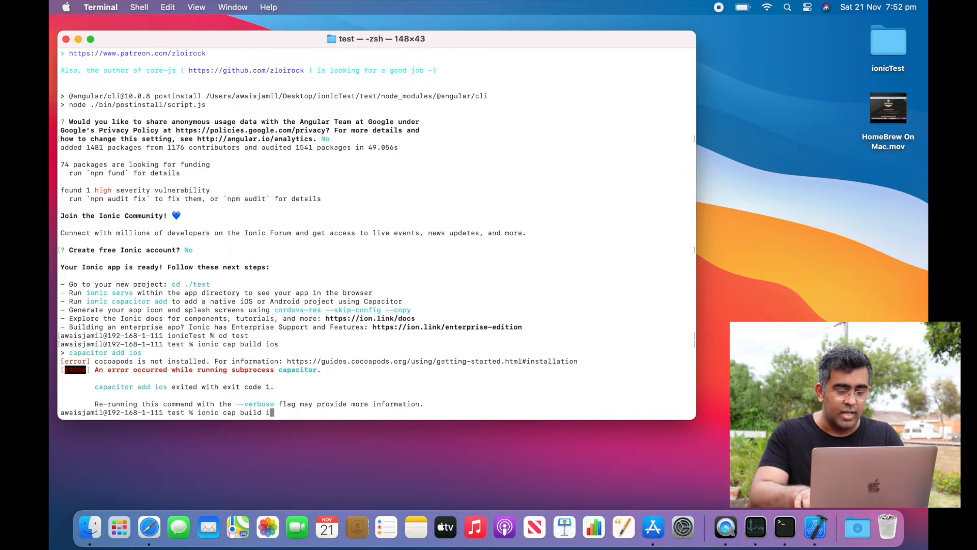
key("Backspace")
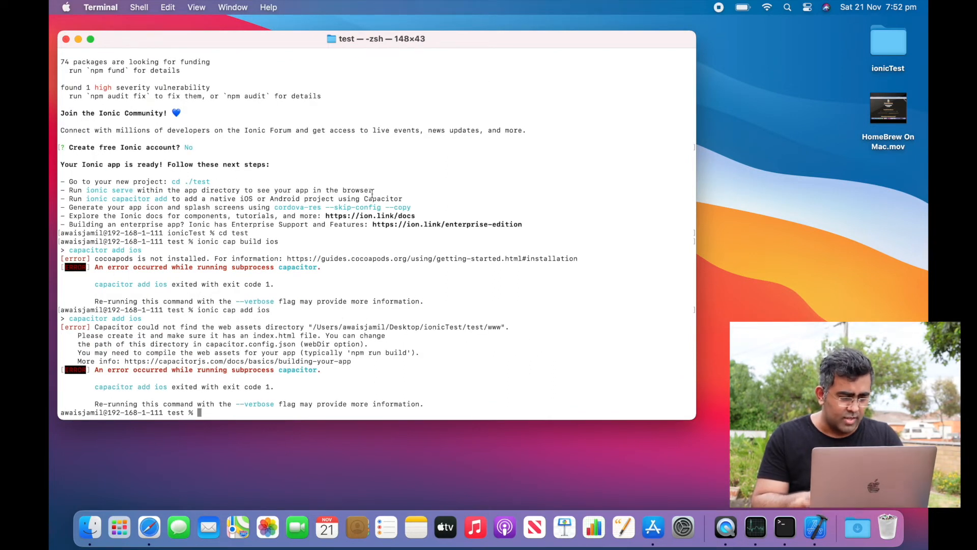
mouse_move(256, 335)
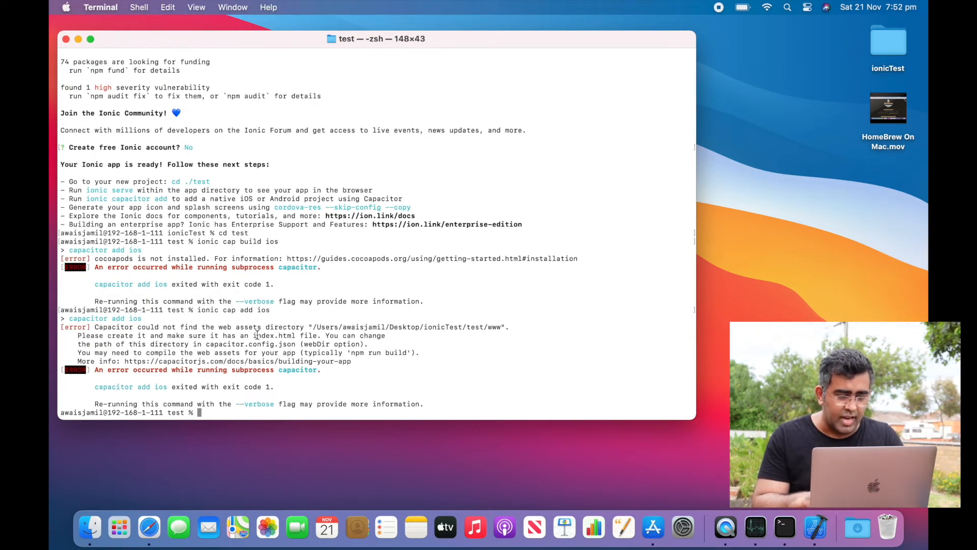
type("ionic b")
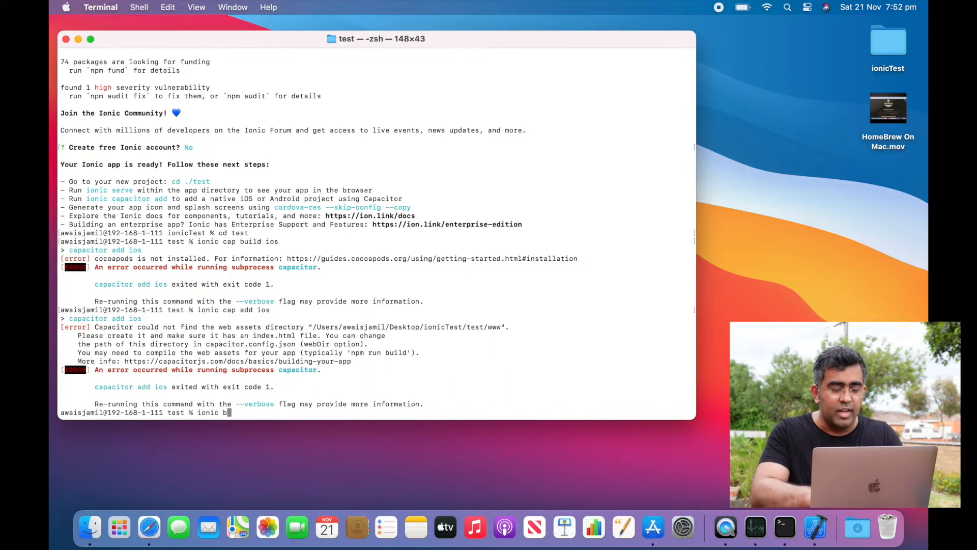
key("Return")
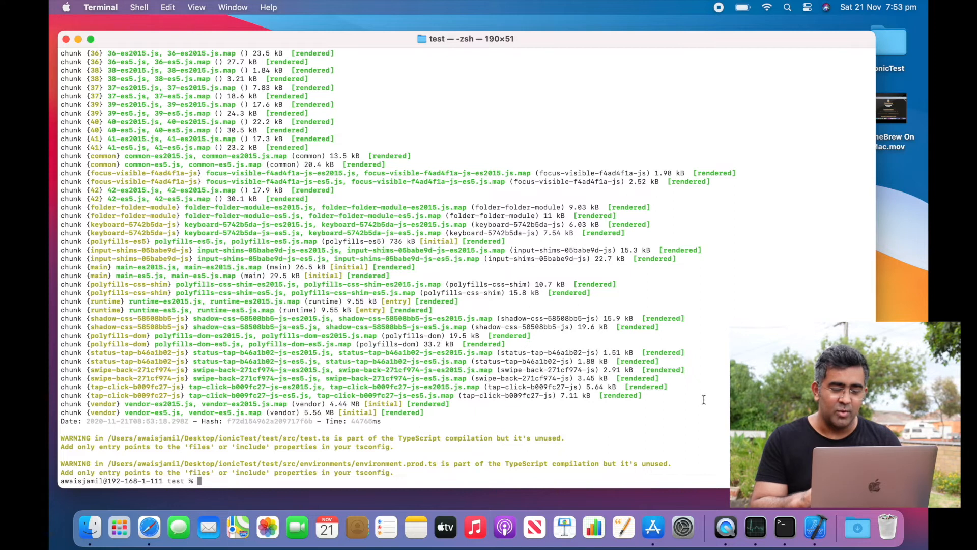
type("io")
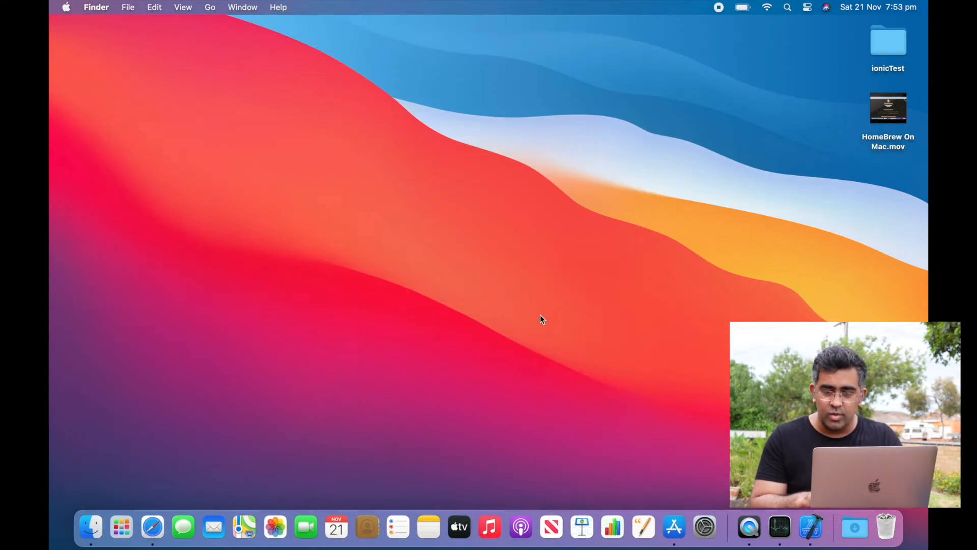
Step: Open a new, enlarged Terminal in ionicTest/test and start ionic cap build
right_click(888, 46)
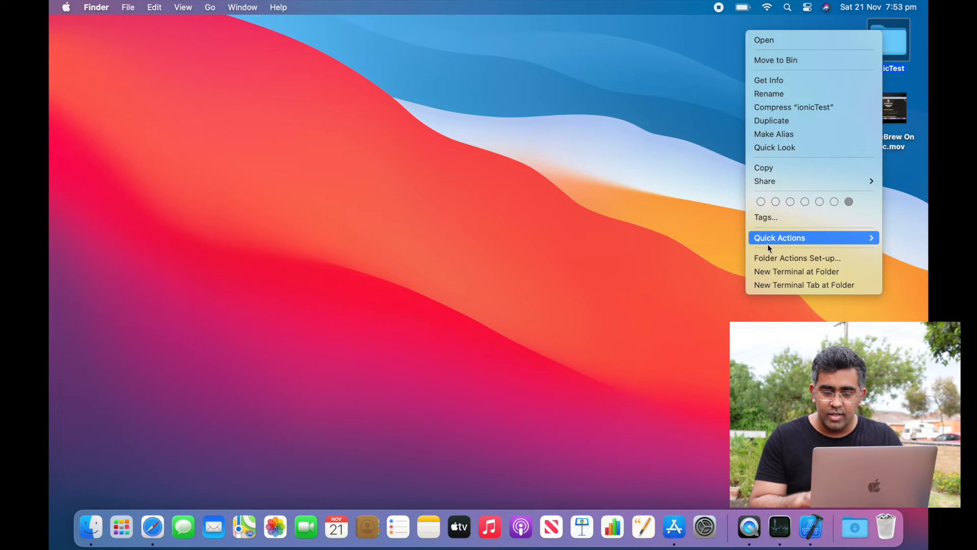
mouse_move(796, 272)
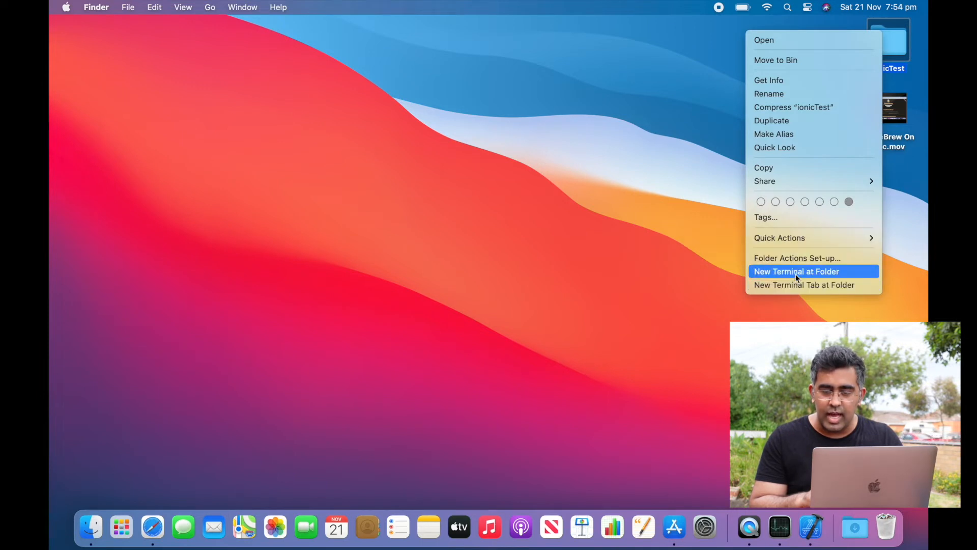
left_click(797, 271)
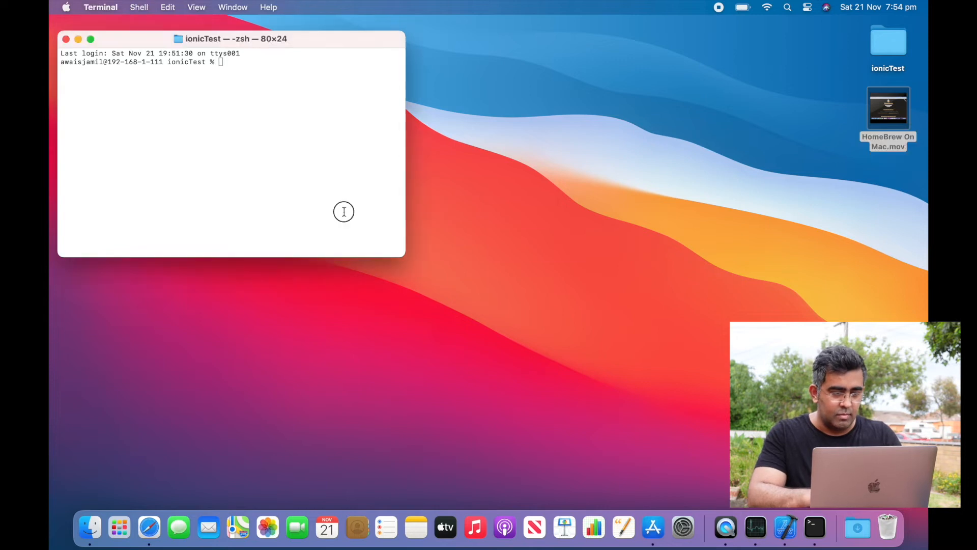
type("cd test")
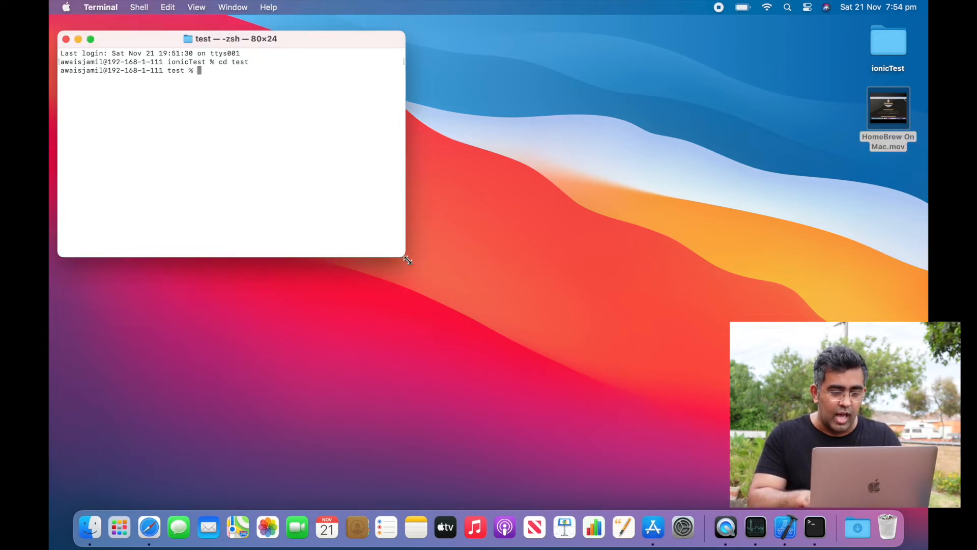
left_click_drag(406, 260, 723, 442)
type("ls")
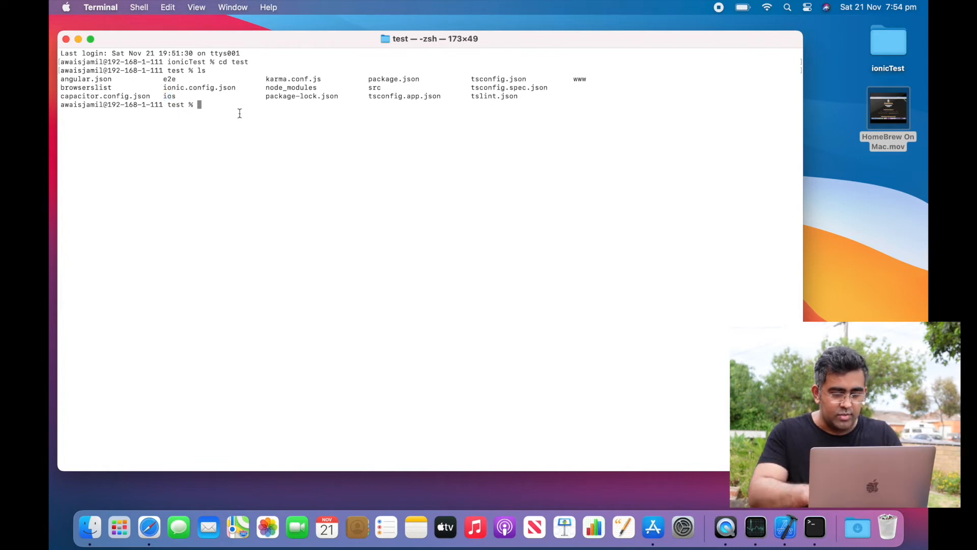
type("ionic cap b")
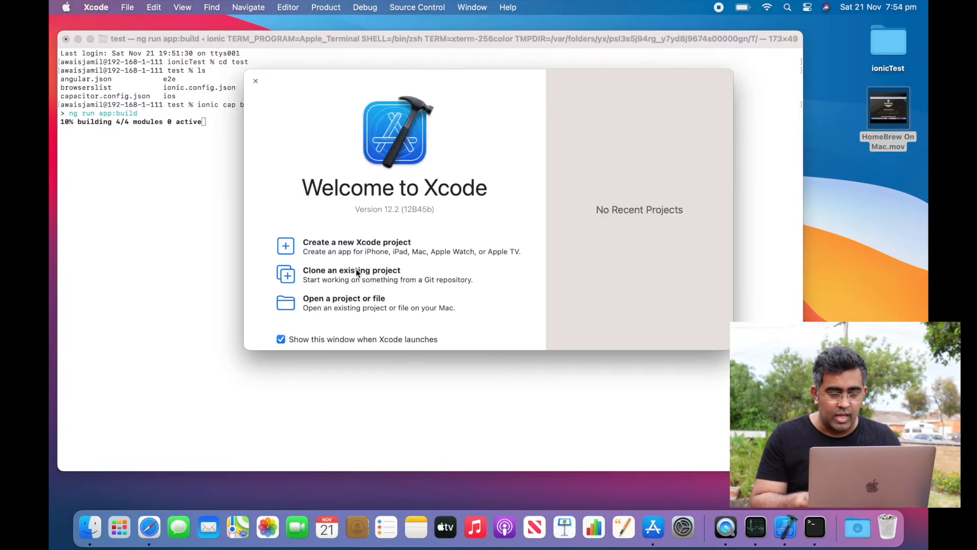
Step: Open App.xcodeproj from the test project's ios/App folder in Xcode
left_click(344, 302)
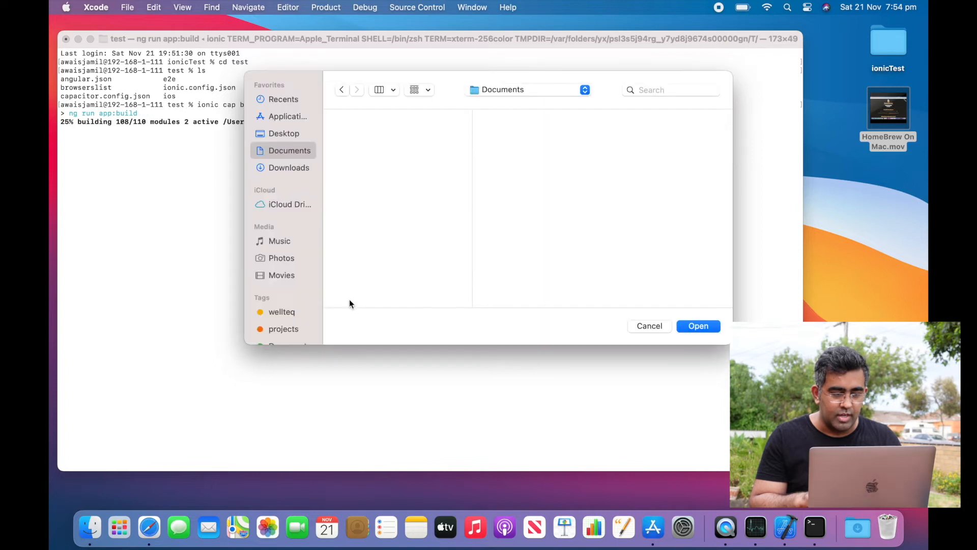
left_click(283, 132)
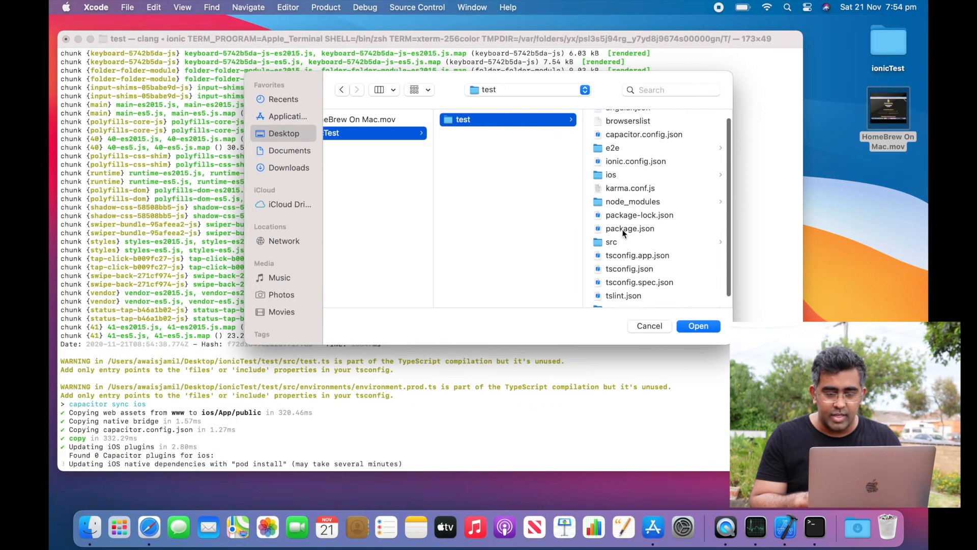
left_click(611, 175)
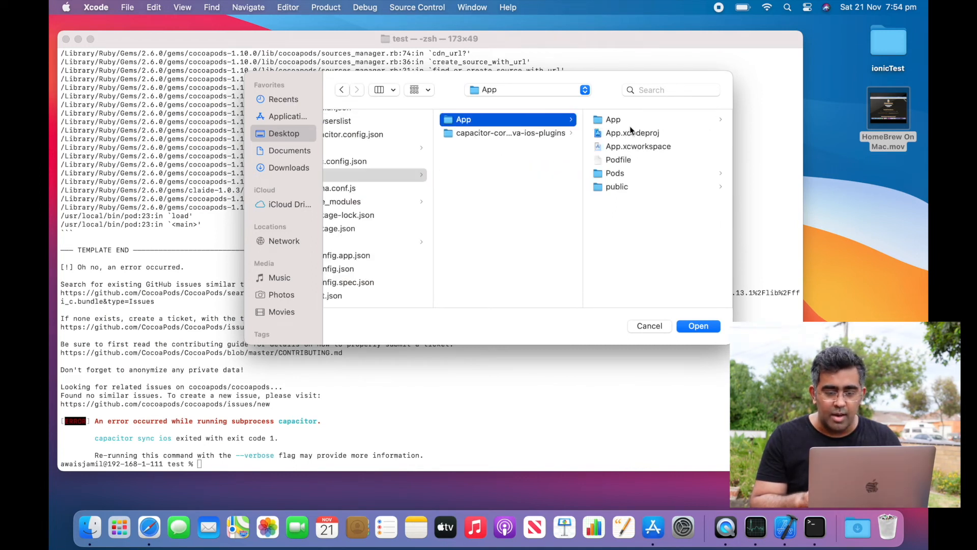
left_click(649, 325)
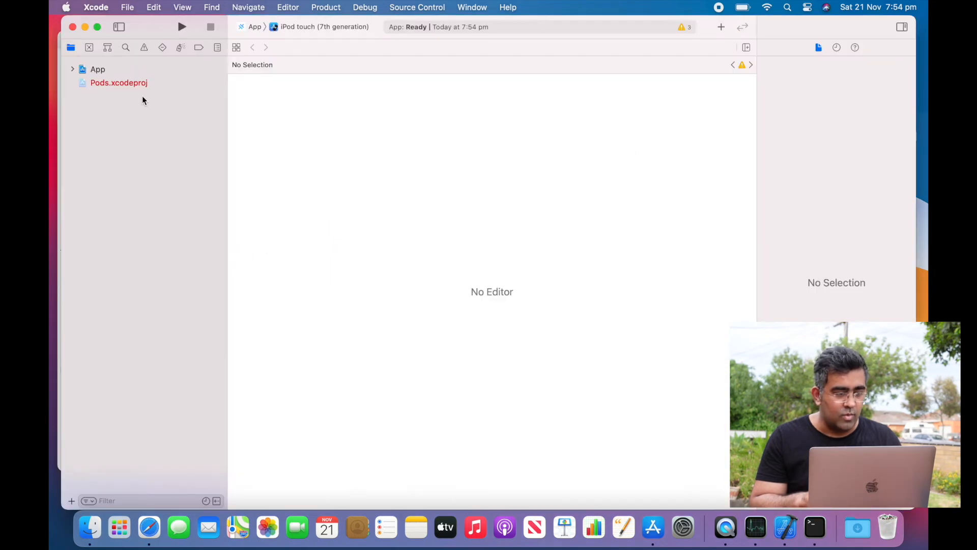
Step: Inspect the App target's General, Resource Tags and Signing & Capabilities tabs, then close App.xcodeproj
left_click(119, 82)
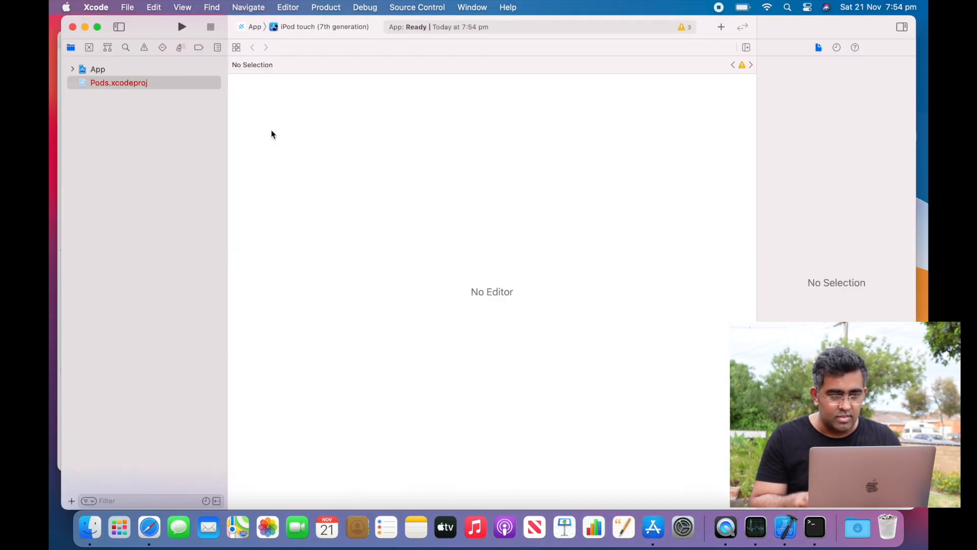
left_click(97, 69)
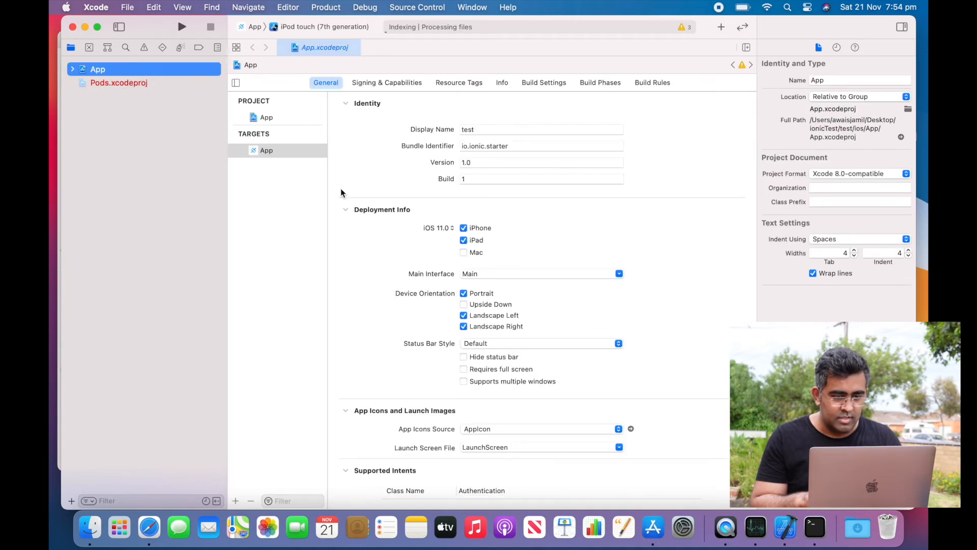
left_click(459, 82)
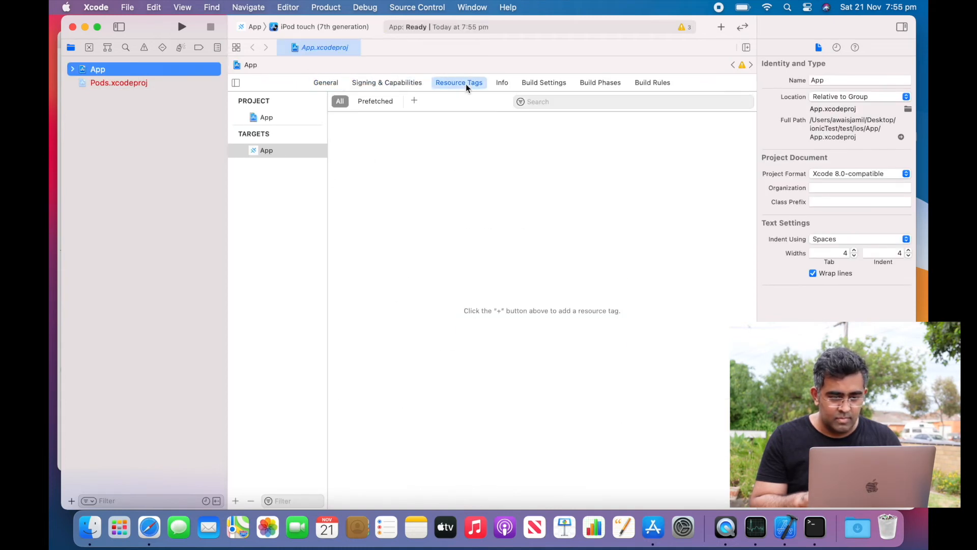
left_click(386, 83)
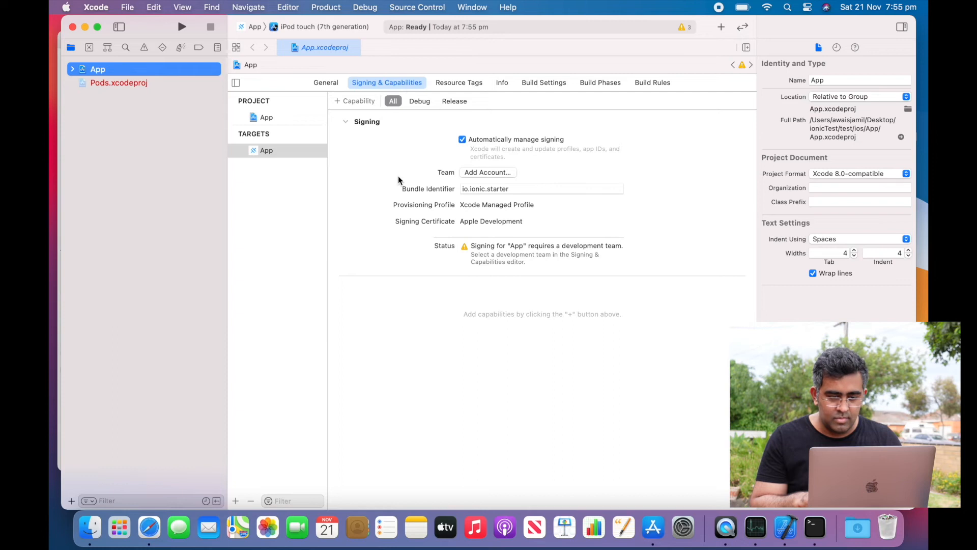
left_click(128, 6)
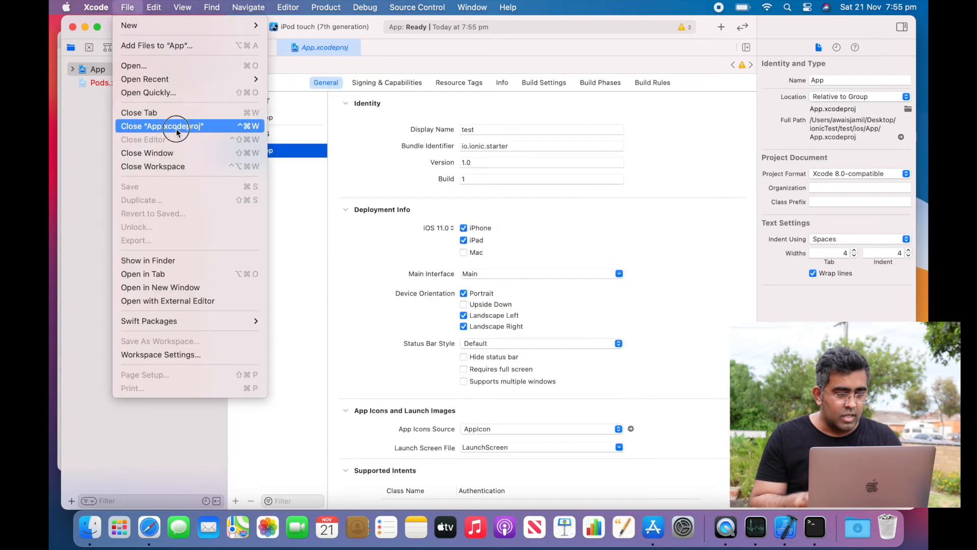
left_click(161, 126)
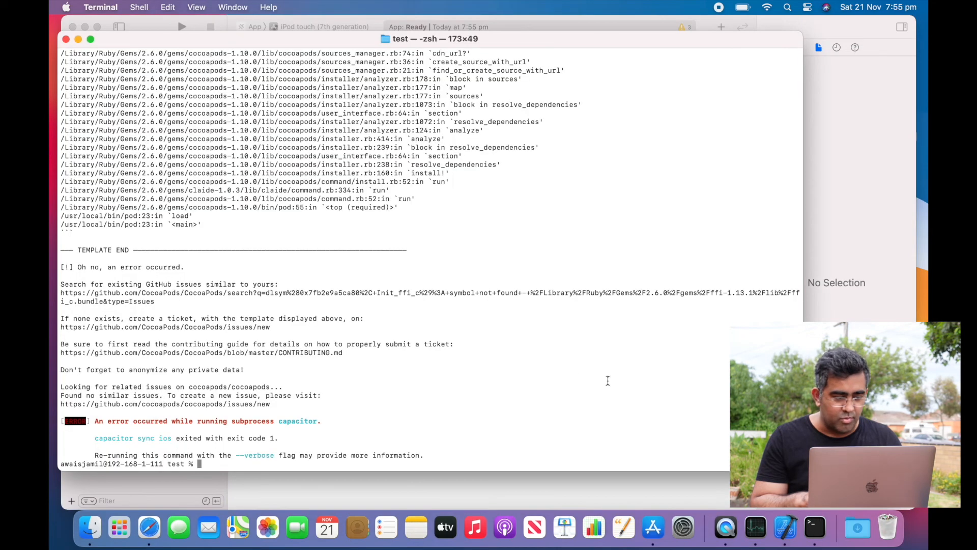
mouse_move(173, 278)
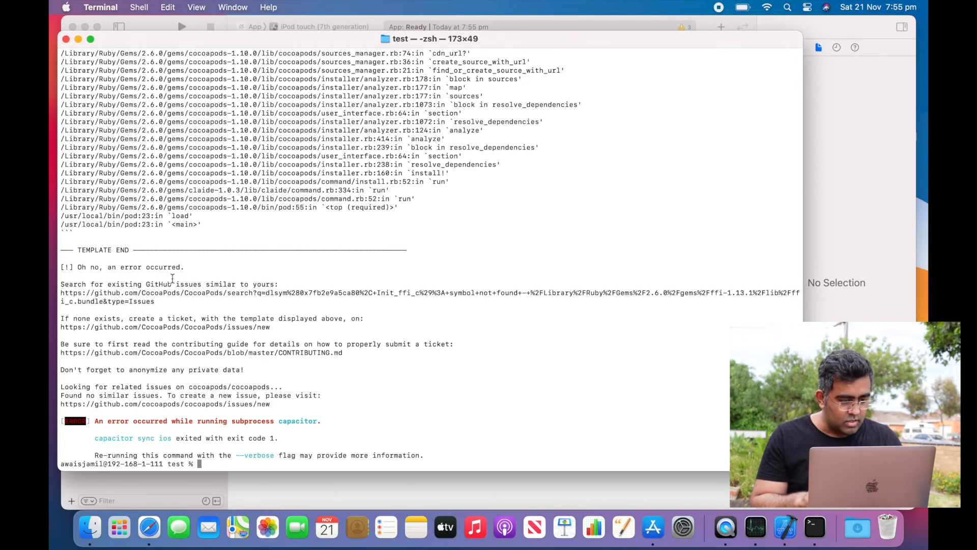
mouse_move(335, 361)
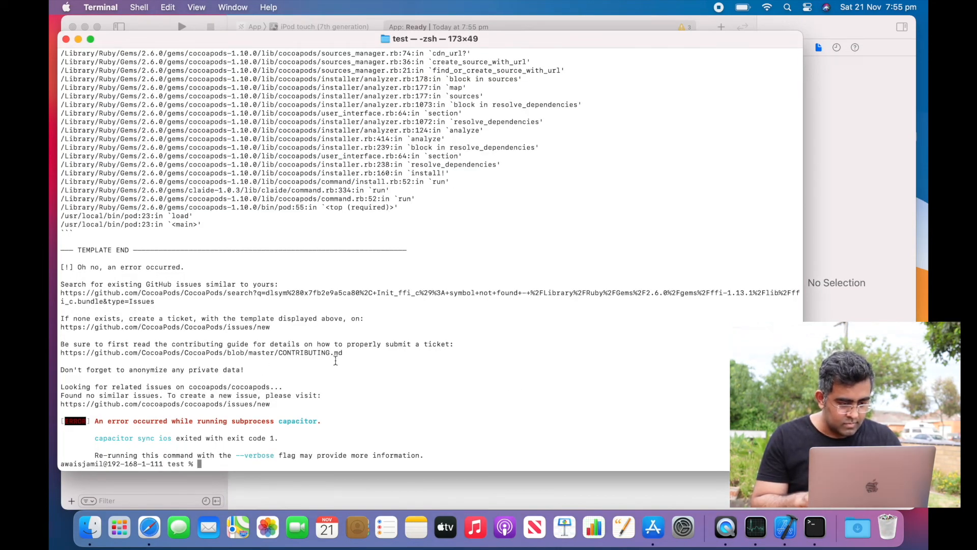
mouse_move(238, 425)
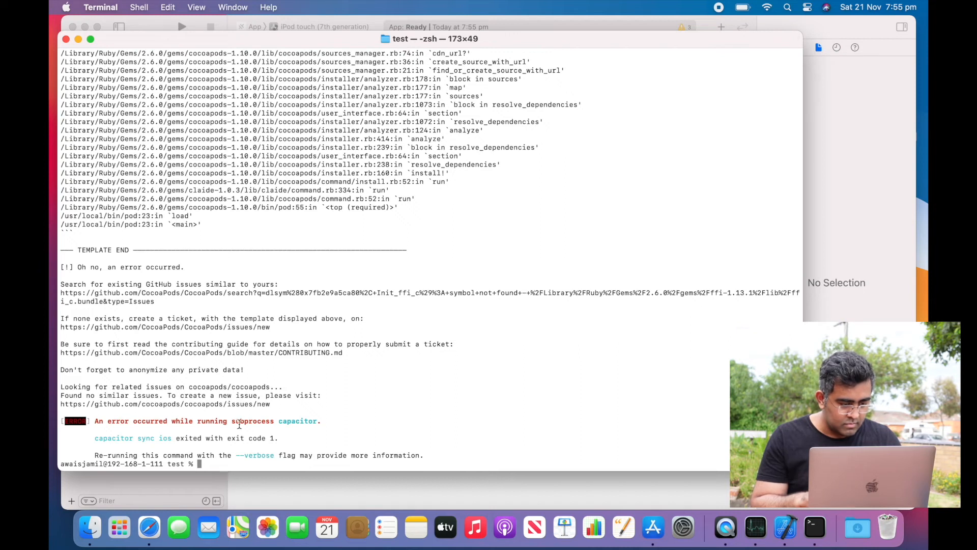
type("capacitor")
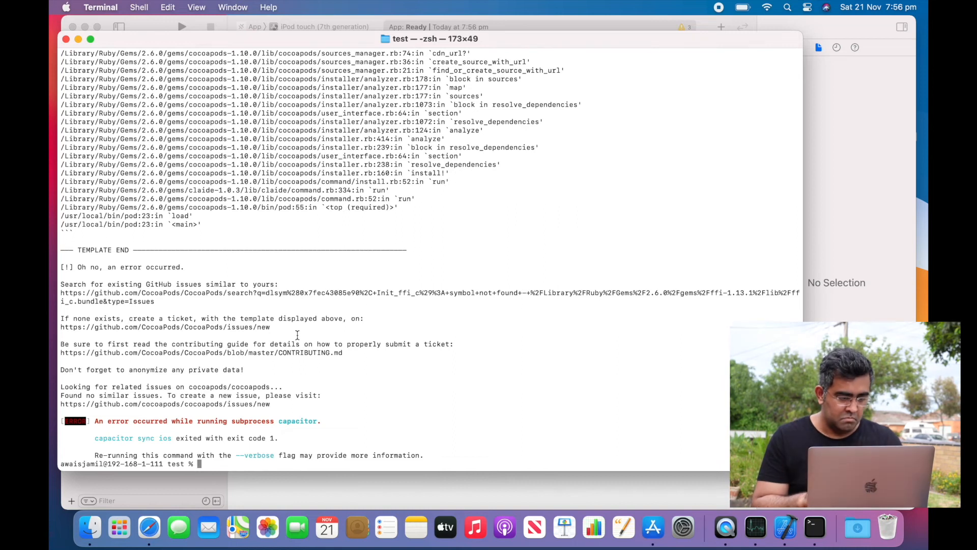
left_click_drag(95, 386, 280, 387)
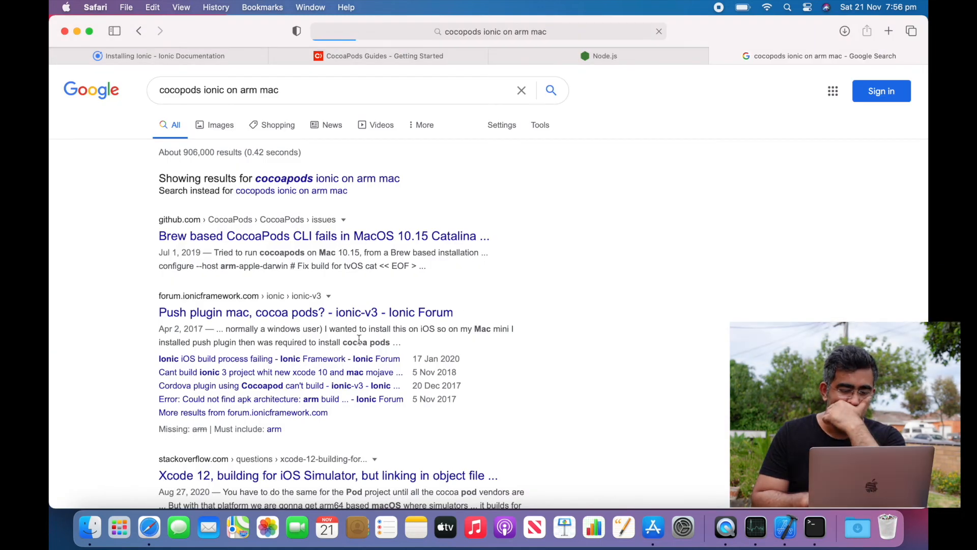
Step: Scroll the search results and search for 'apple silicon and ionicframeo'
scroll("down", 3)
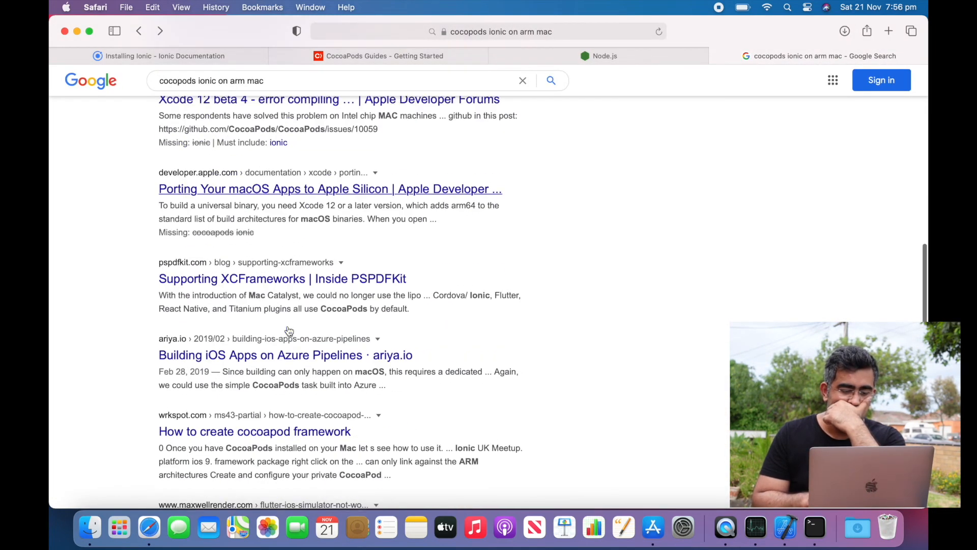
scroll("down", 3)
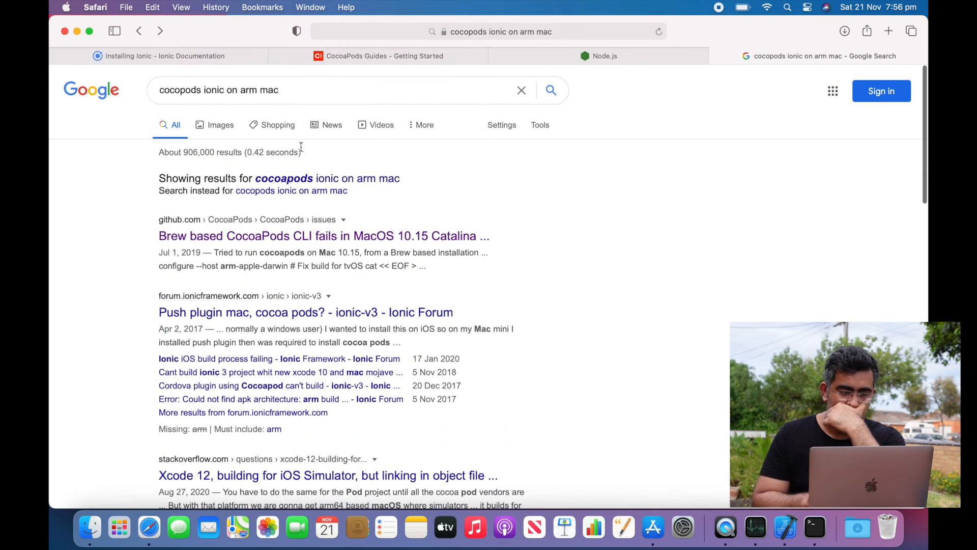
type("apple silicon and ionicframeo")
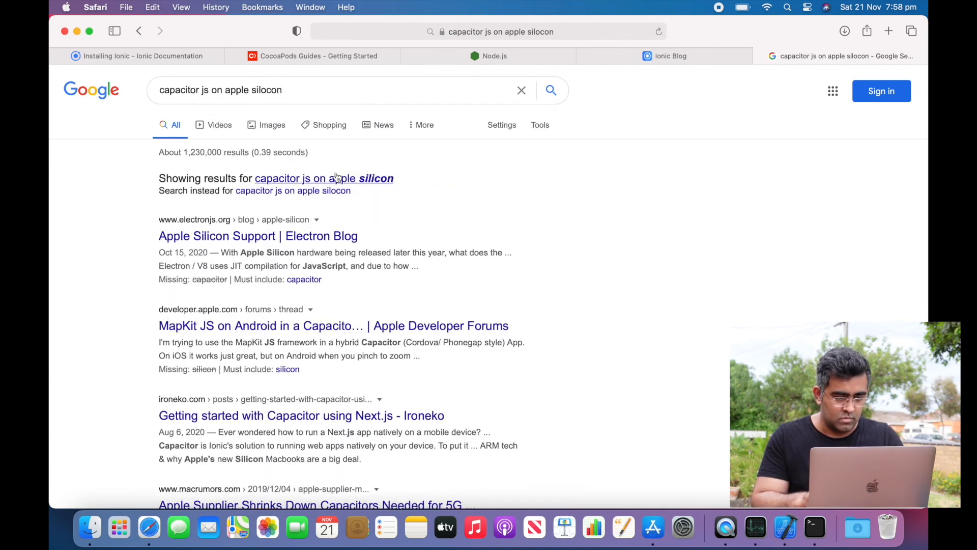
Step: Skim the Electron Apple Silicon Support article, then return to the Ionic blog tab
left_click(258, 235)
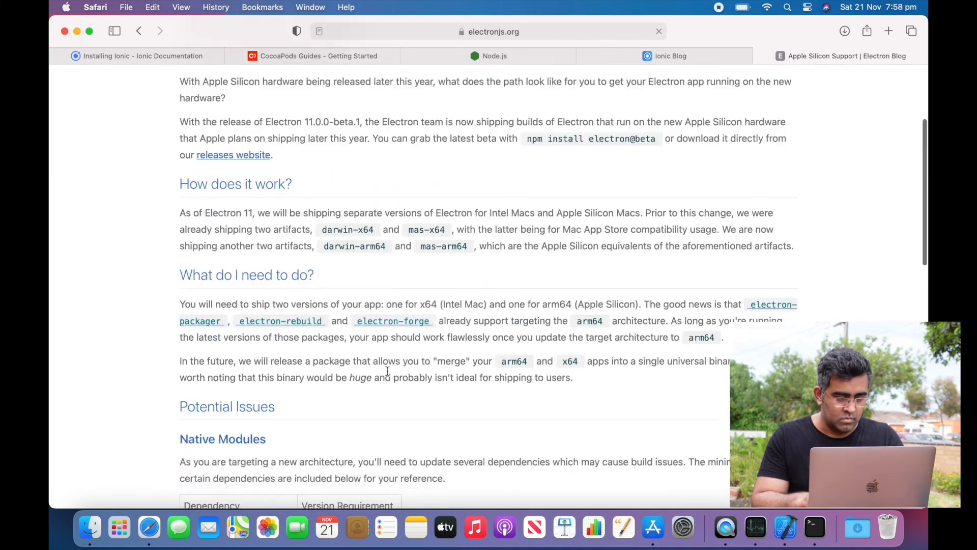
scroll("down", 3)
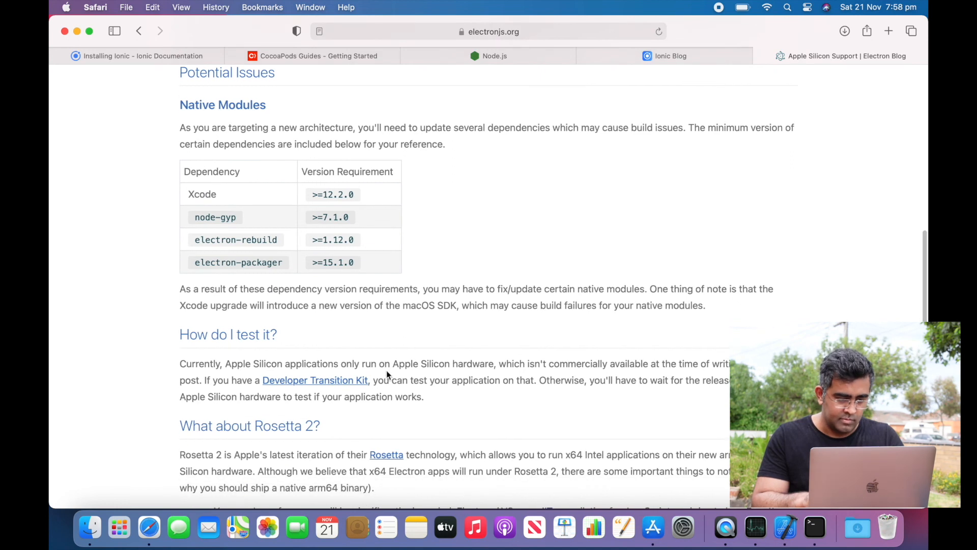
left_click(670, 55)
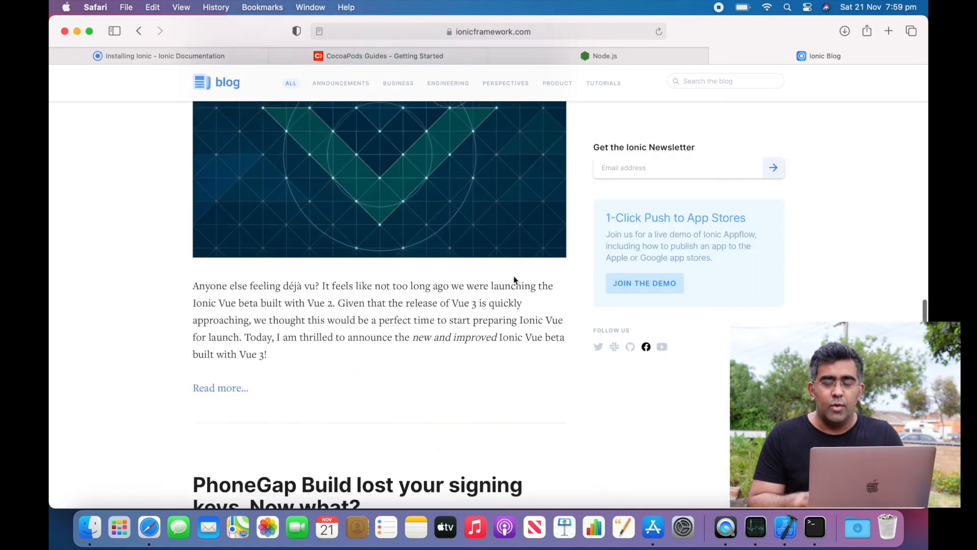
scroll("up", 3)
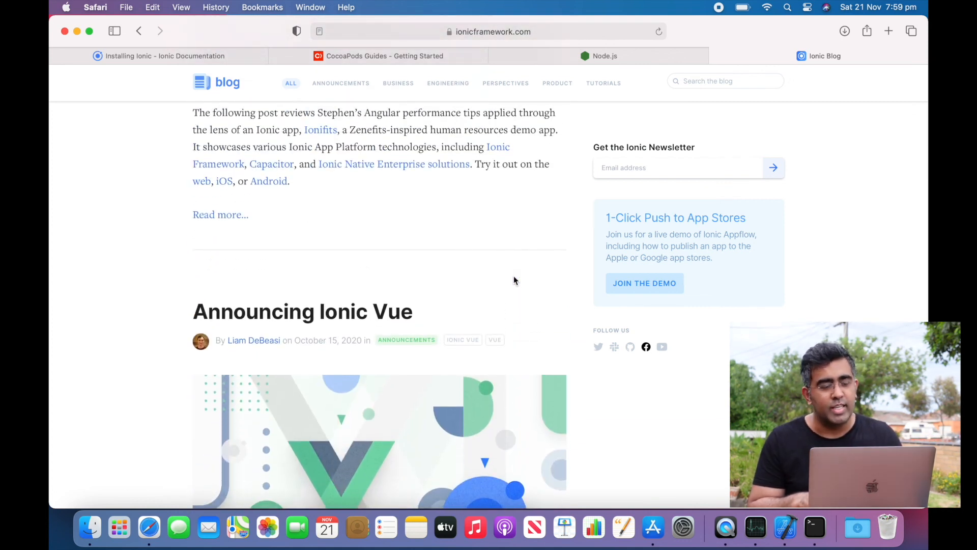
scroll("up", 3)
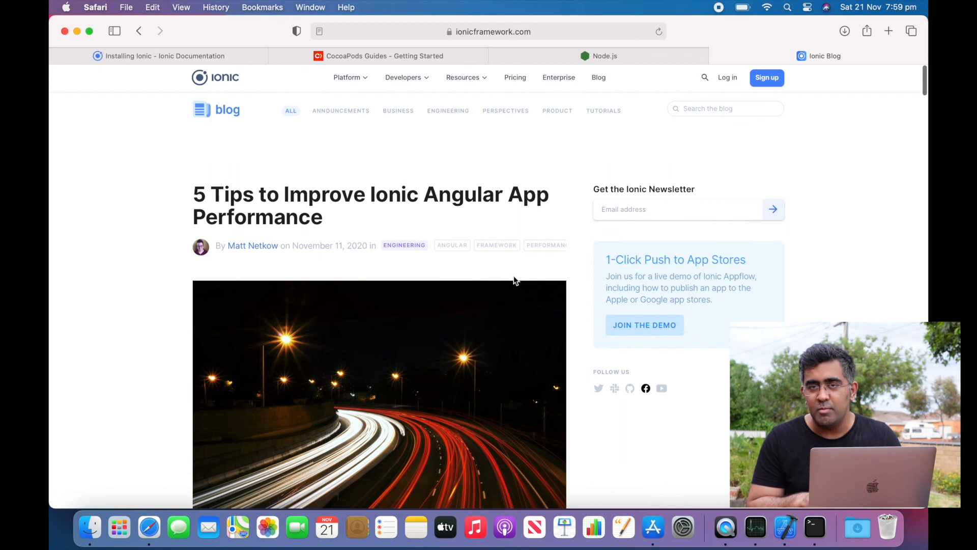
mouse_move(569, 95)
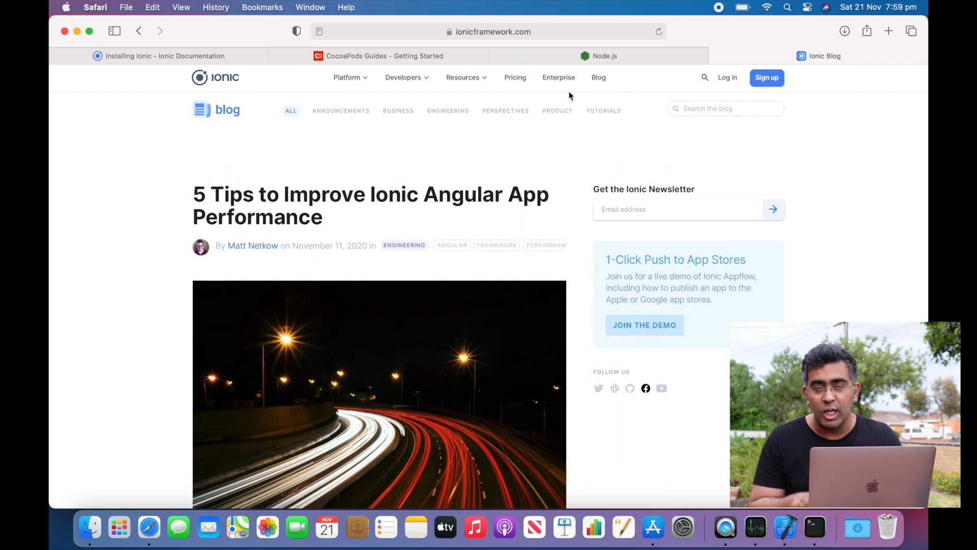